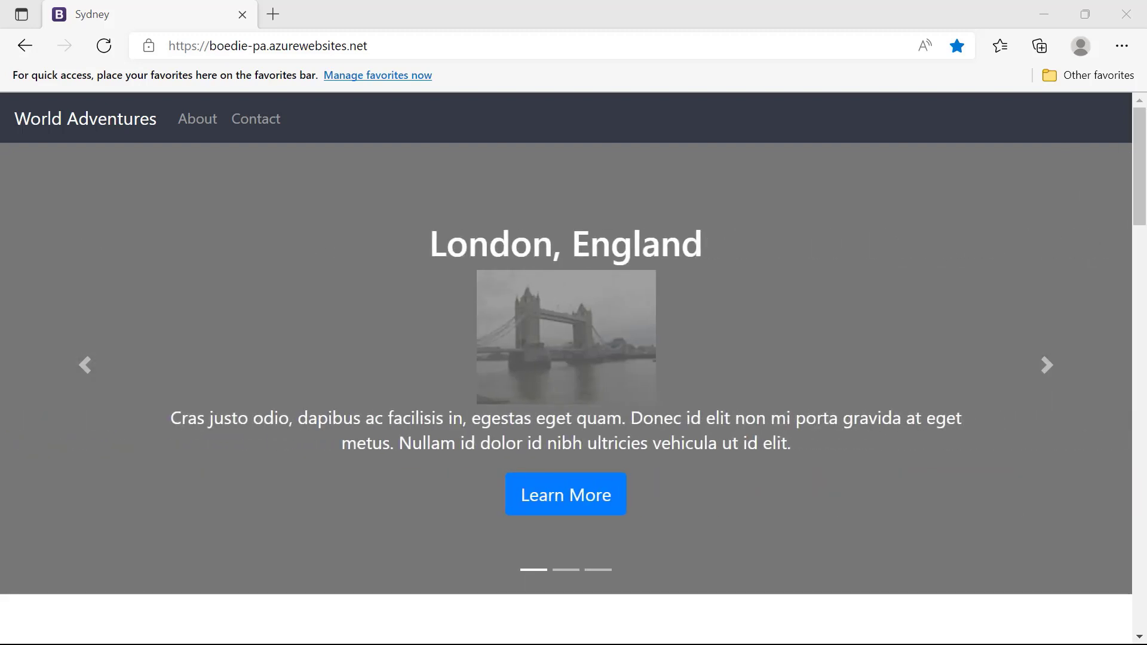
Step: Show Fiddler Everywhere's Live Traffic view with capturing on, filters active and no sessions yet
{"action": "left_click", "coordinate": [1046, 365]}
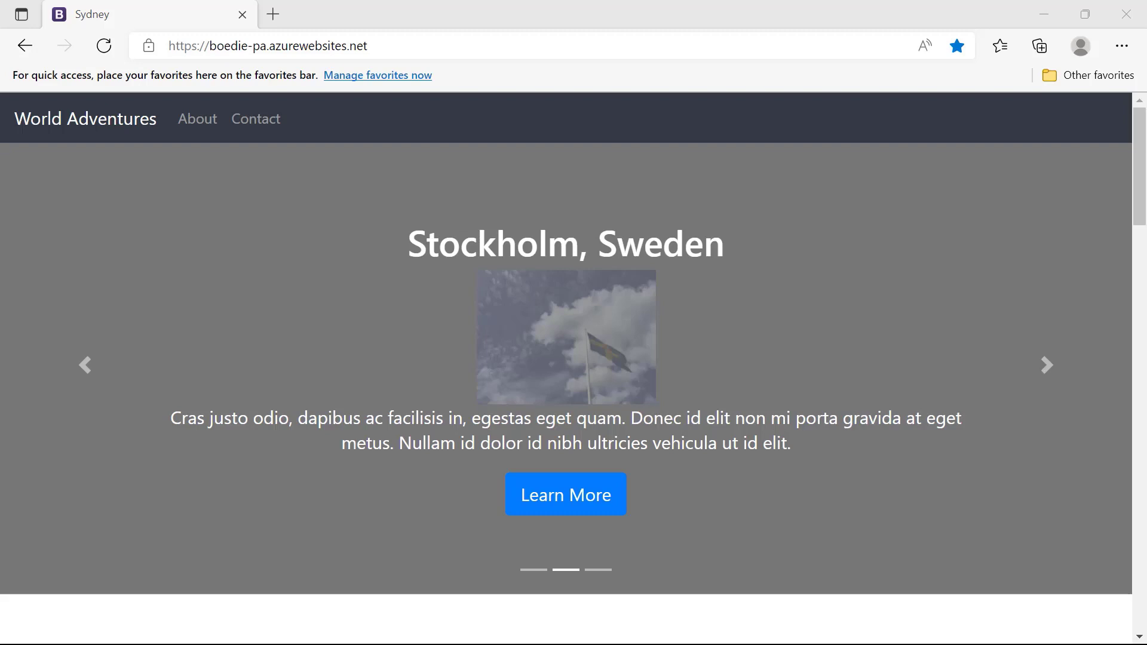
{"action": "left_click", "coordinate": [1046, 366]}
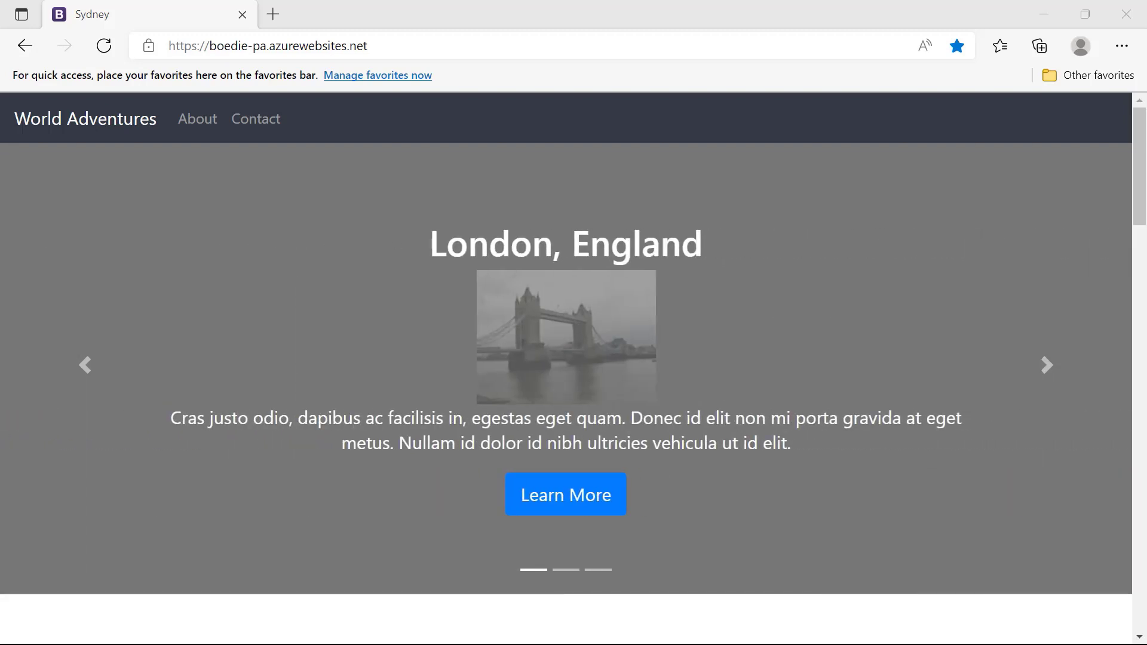
{"action": "left_click", "coordinate": [1046, 366]}
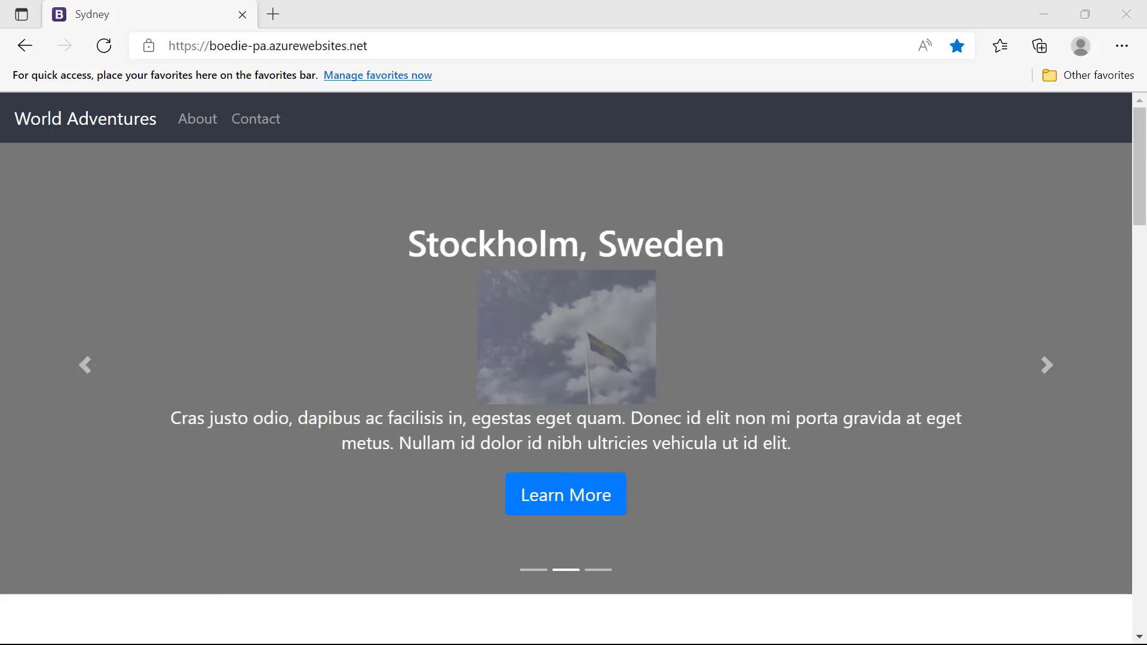
{"action": "left_click", "coordinate": [1047, 365]}
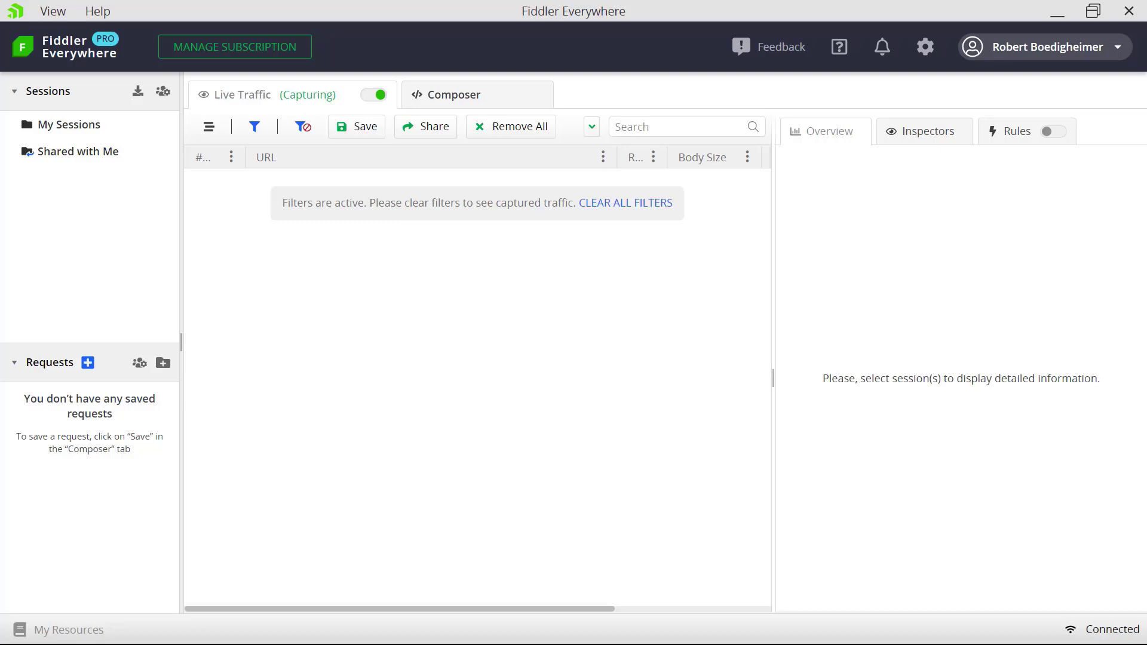
Step: In Settings > Connections, allow remote computers to connect to the port 8866 proxy and save
{"action": "left_click", "coordinate": [924, 47]}
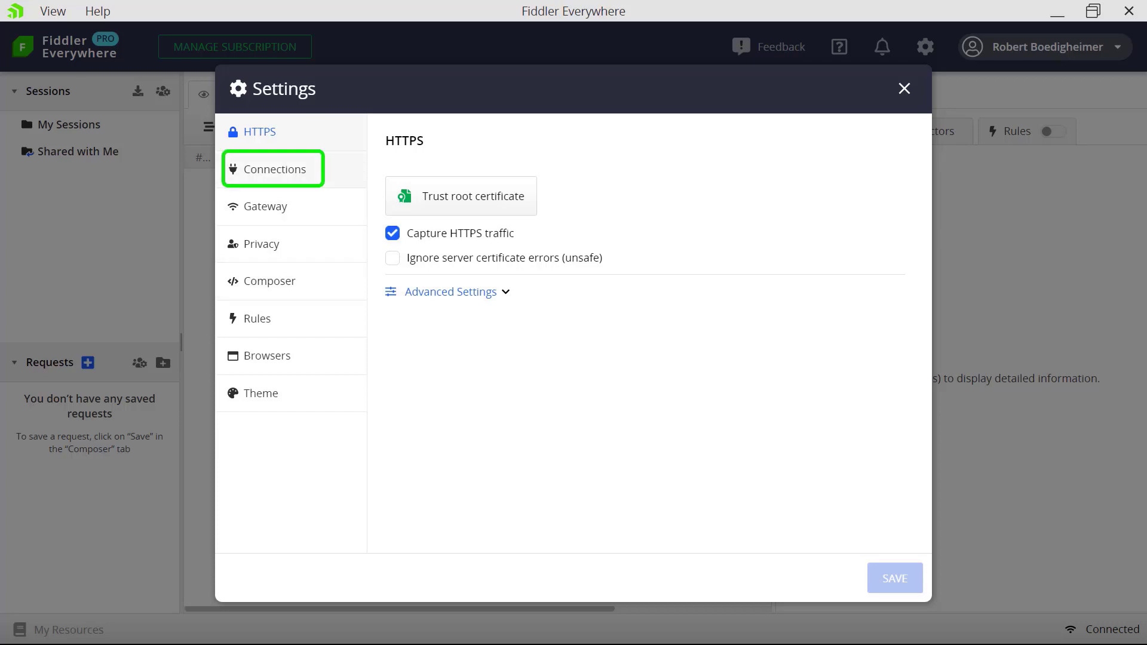
{"action": "left_click", "coordinate": [273, 169]}
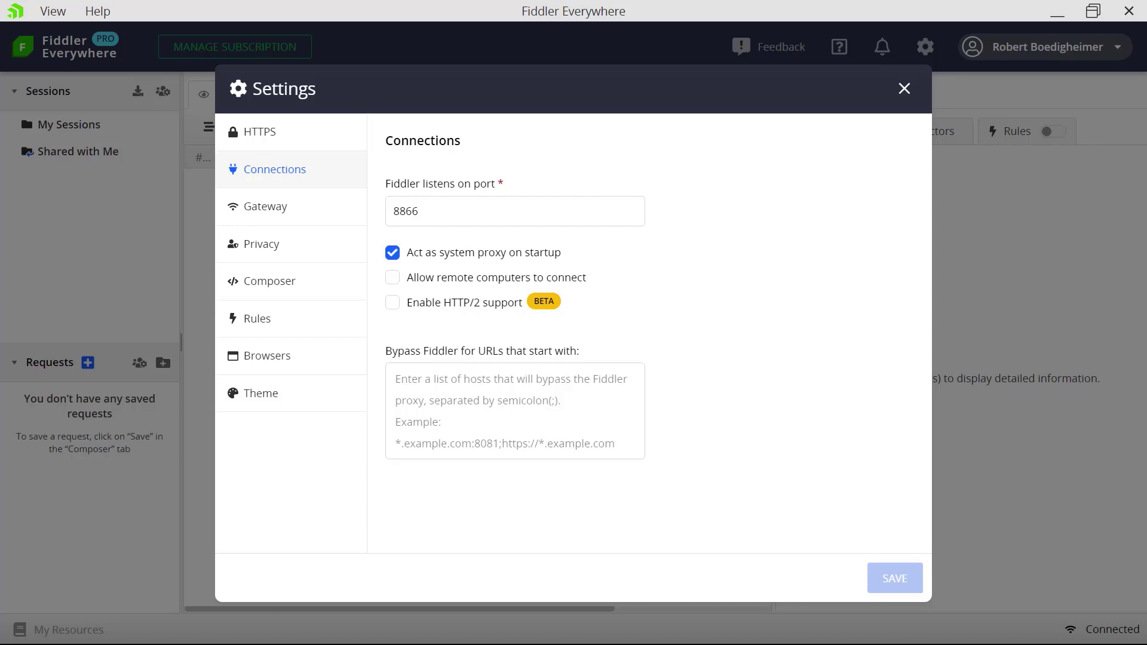
{"action": "left_click", "coordinate": [392, 277]}
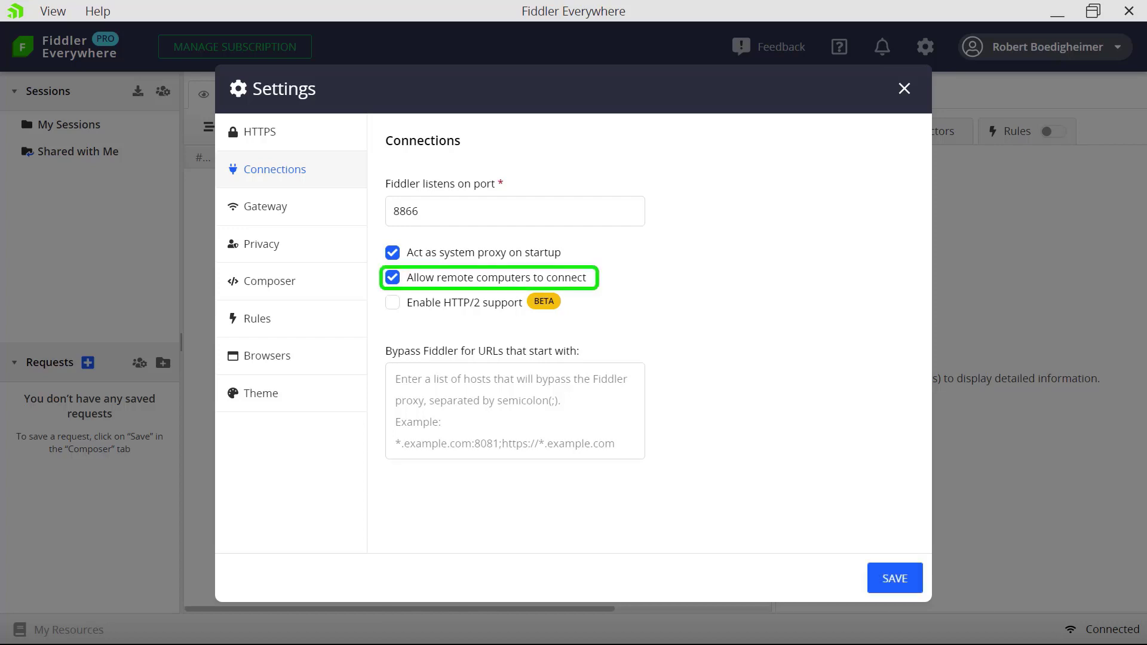
{"action": "left_click", "coordinate": [392, 277]}
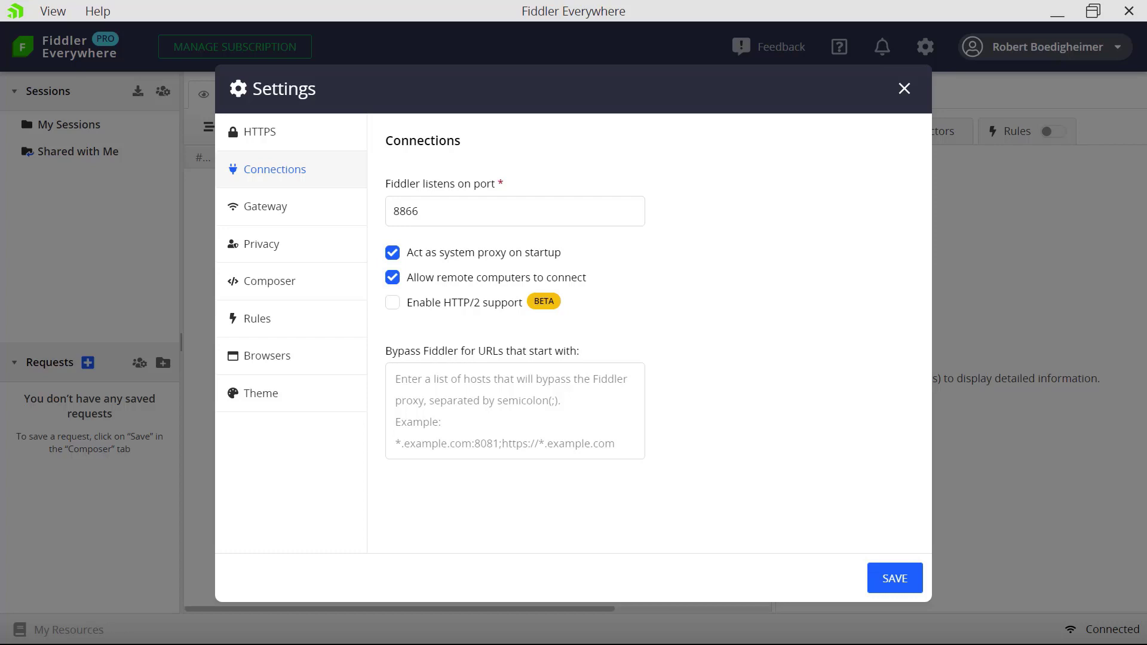
{"action": "left_click", "coordinate": [893, 578]}
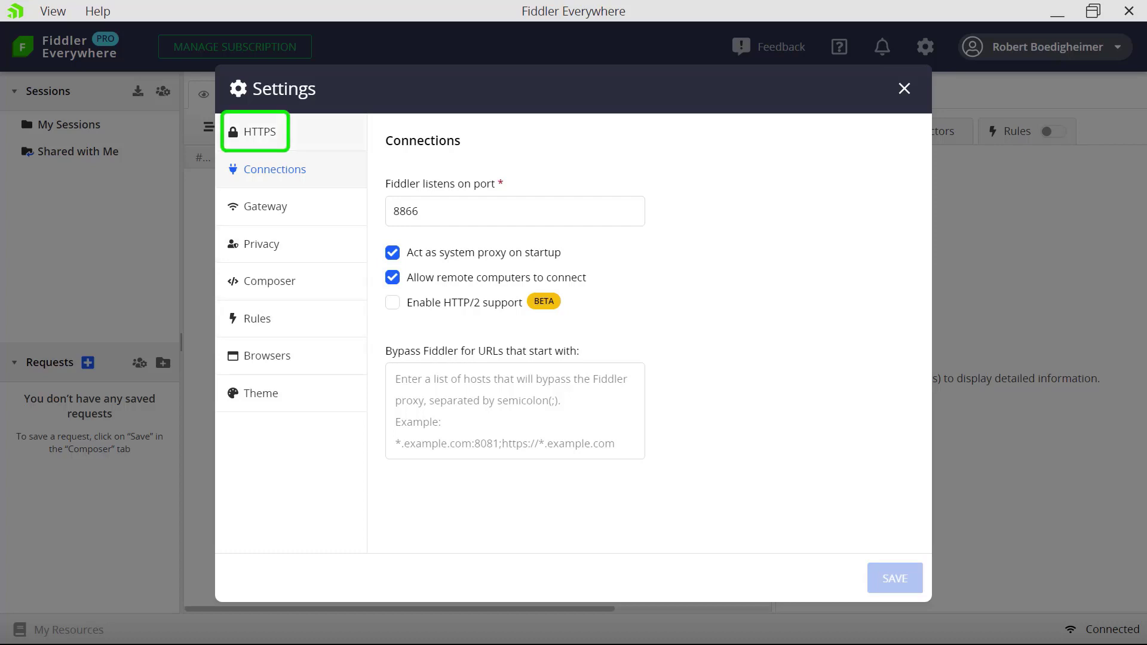
{"action": "left_click", "coordinate": [256, 131]}
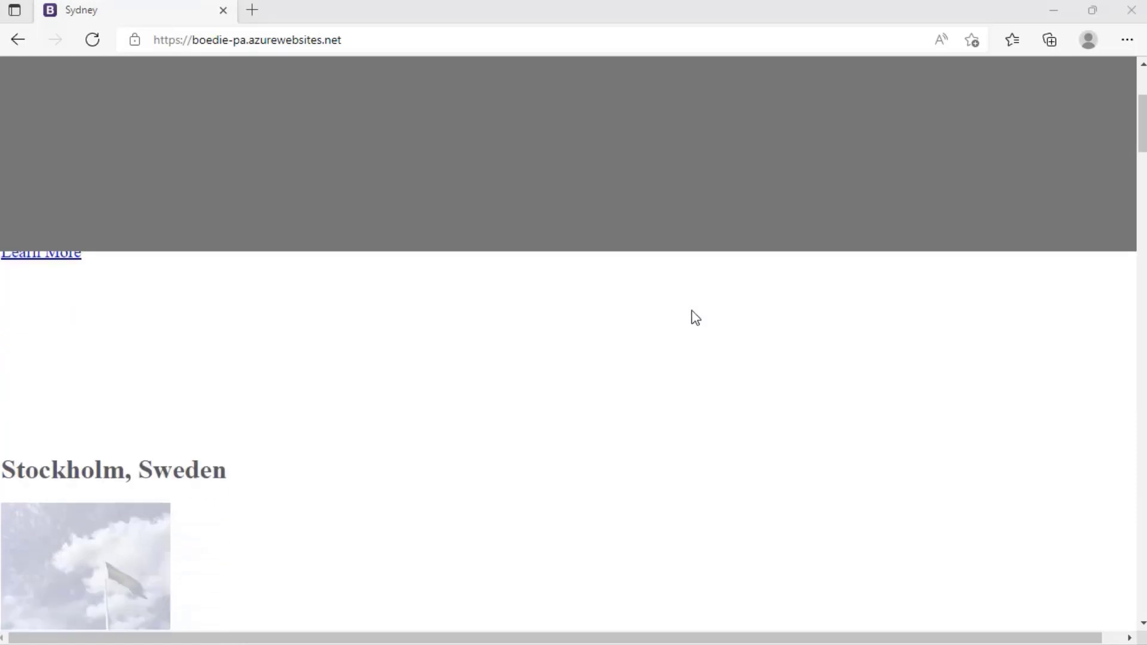
Step: Scroll down through the Sydney travel site page in Edge
{"action": "scroll", "scroll_direction": "down", "scroll_amount": 3}
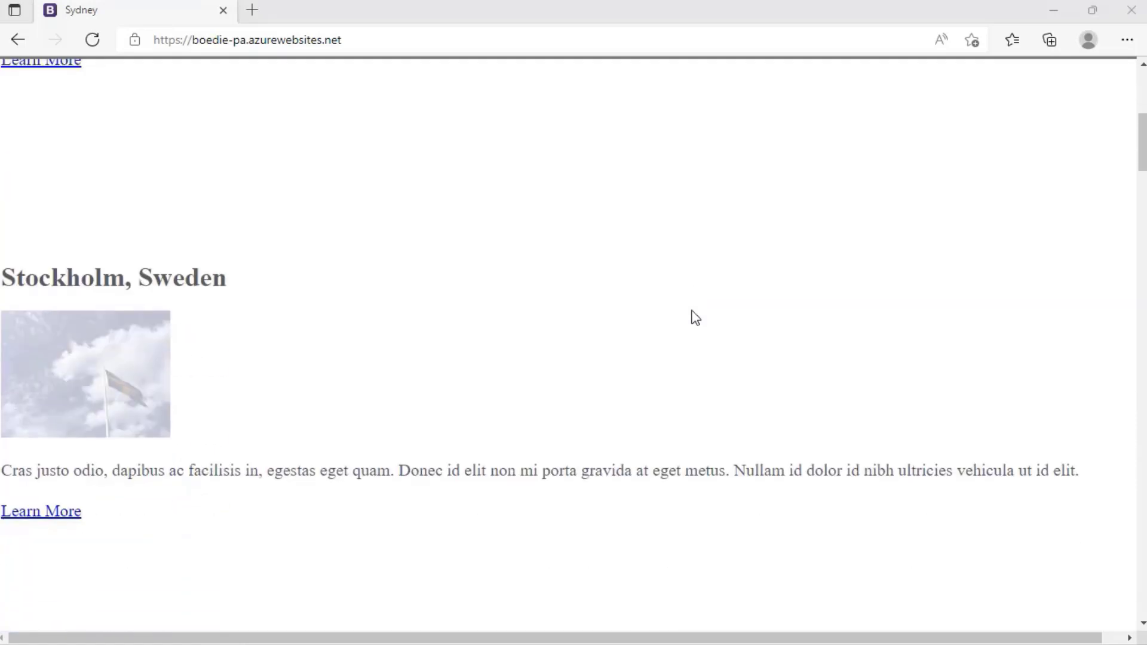
{"action": "scroll", "scroll_direction": "down", "scroll_amount": 3}
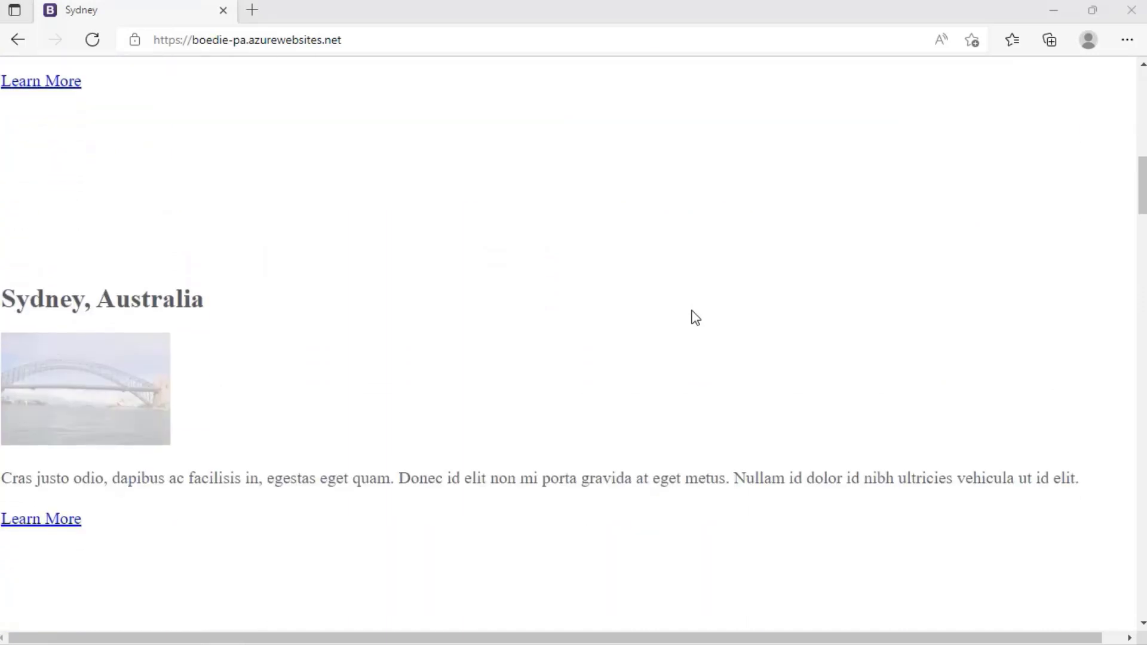
{"action": "scroll", "scroll_direction": "down", "scroll_amount": 3}
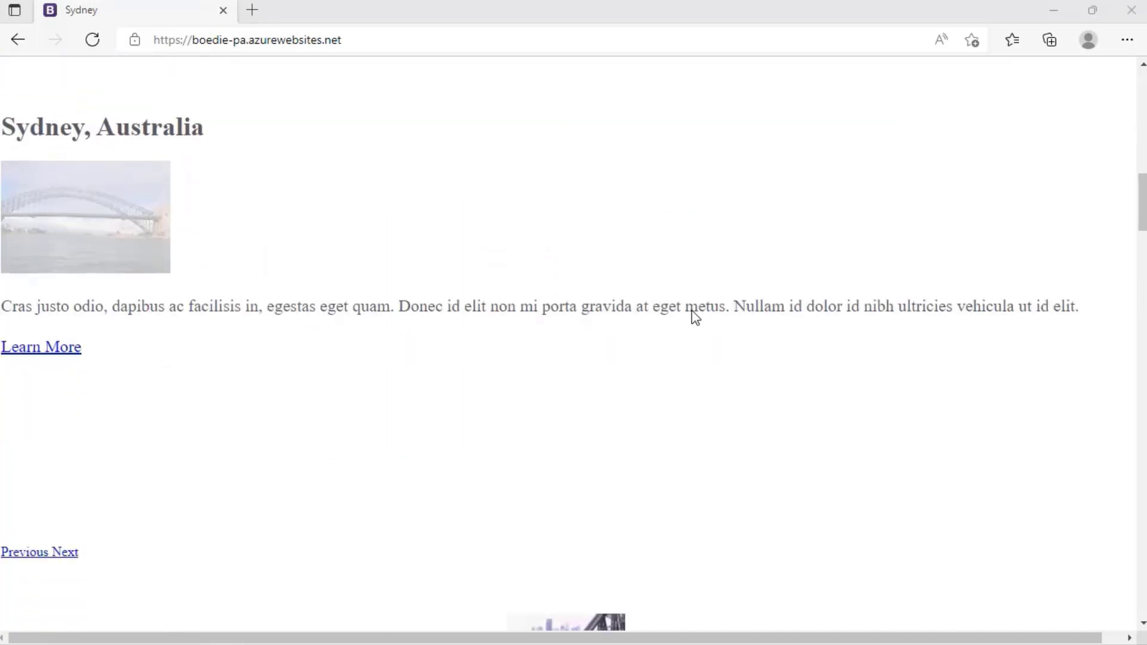
{"action": "scroll", "scroll_direction": "down", "scroll_amount": 3}
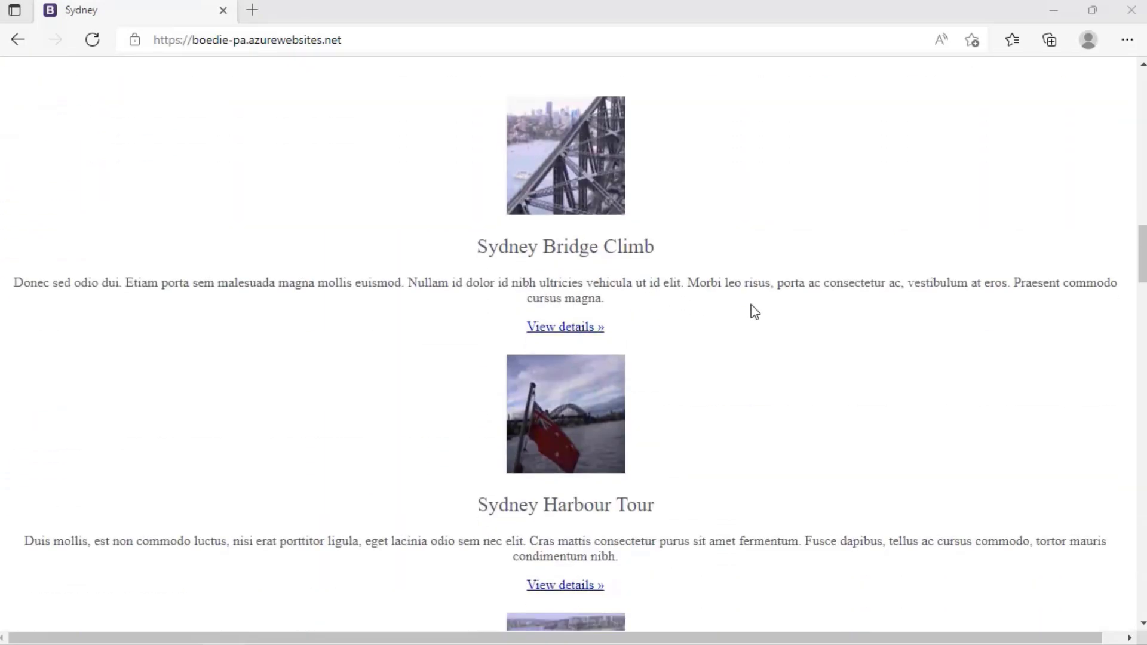
{"action": "scroll", "scroll_direction": "down", "scroll_amount": 3}
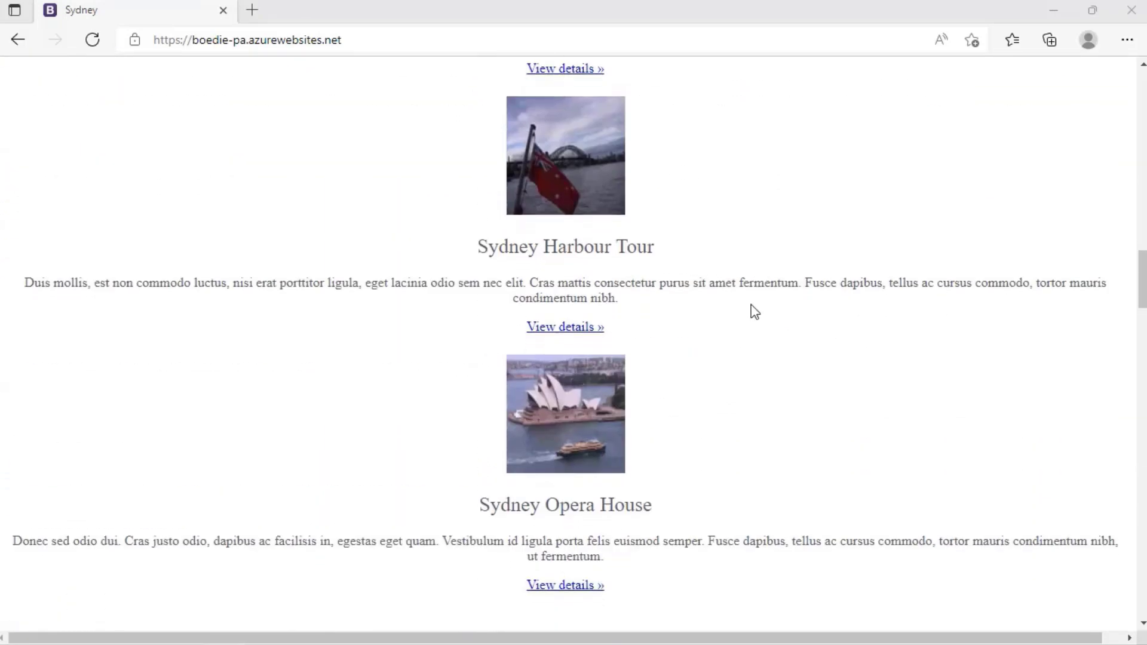
{"action": "scroll", "scroll_direction": "down", "scroll_amount": 3}
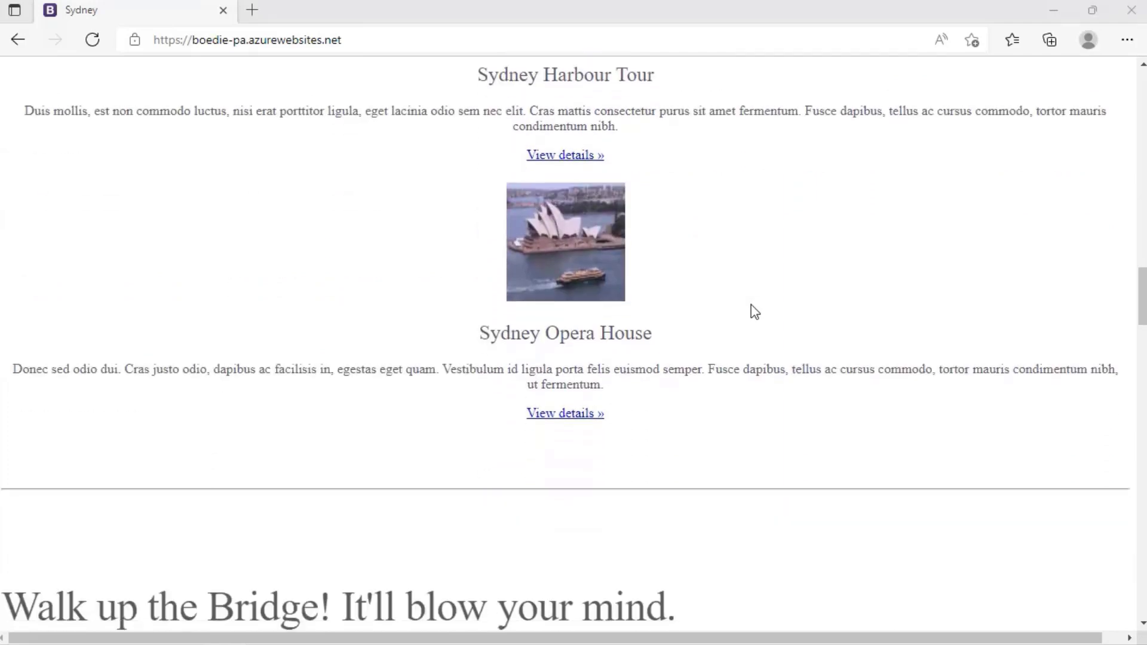
{"action": "scroll", "scroll_direction": "down", "scroll_amount": 3}
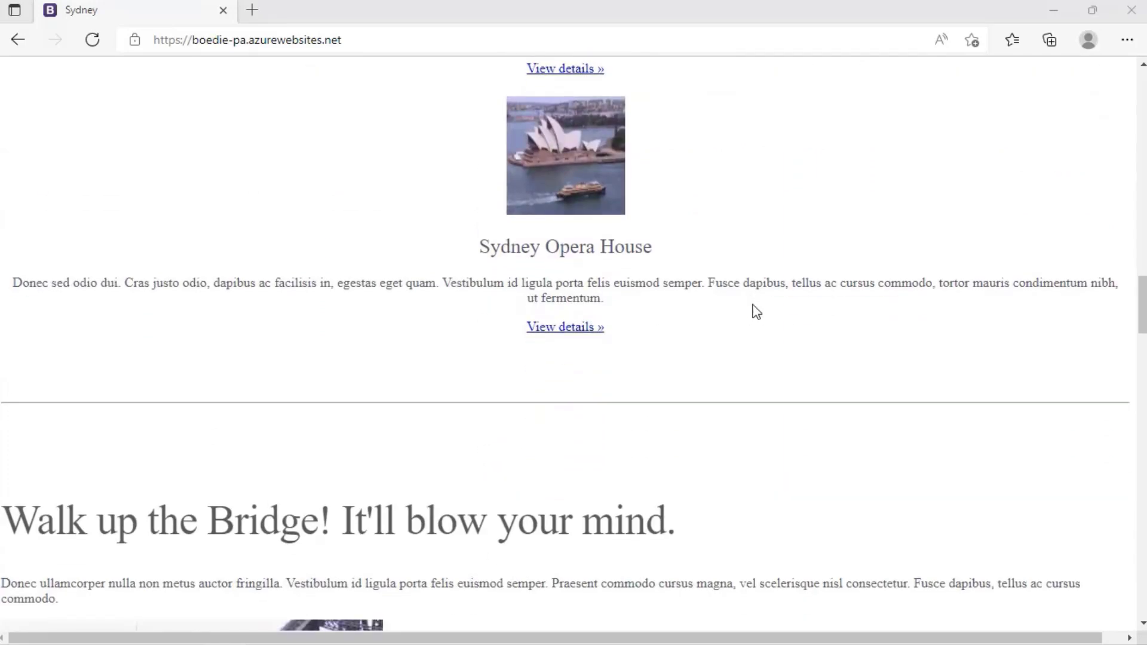
{"action": "scroll", "scroll_direction": "down", "scroll_amount": 3}
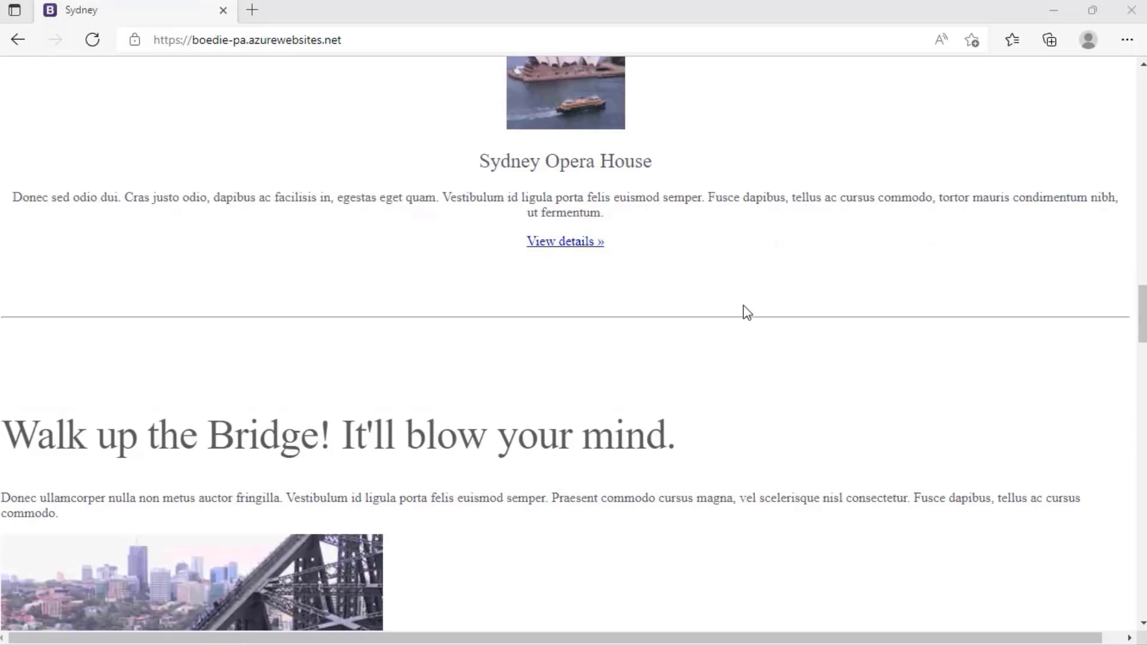
{"action": "scroll", "scroll_direction": "down", "scroll_amount": 3}
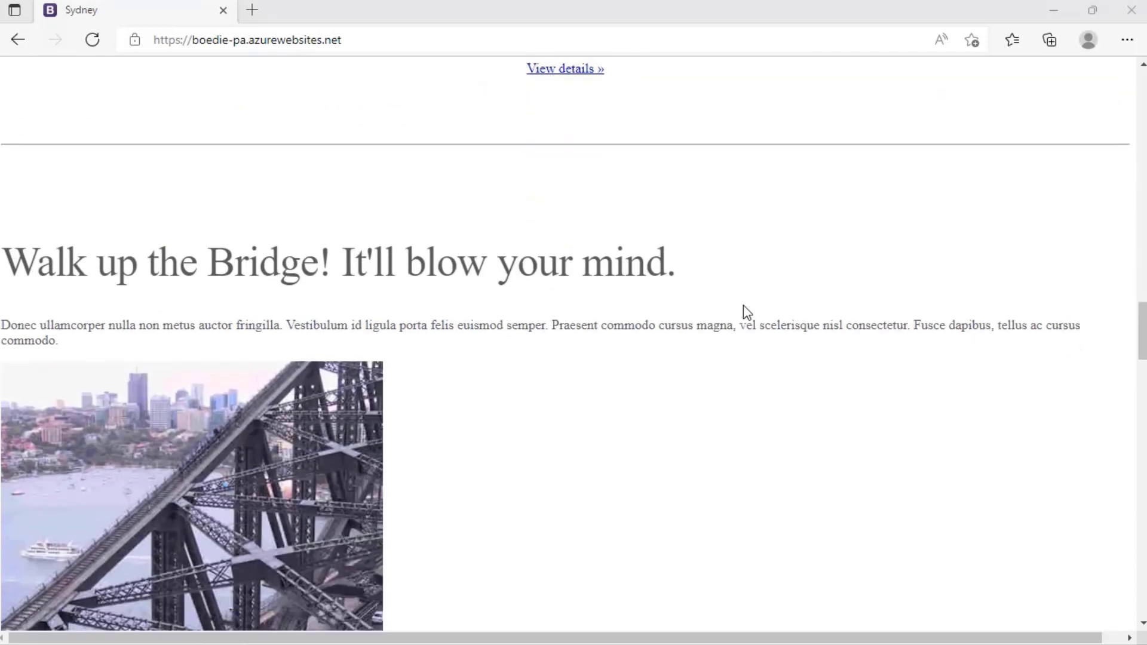
{"action": "scroll", "scroll_direction": "down", "scroll_amount": 3}
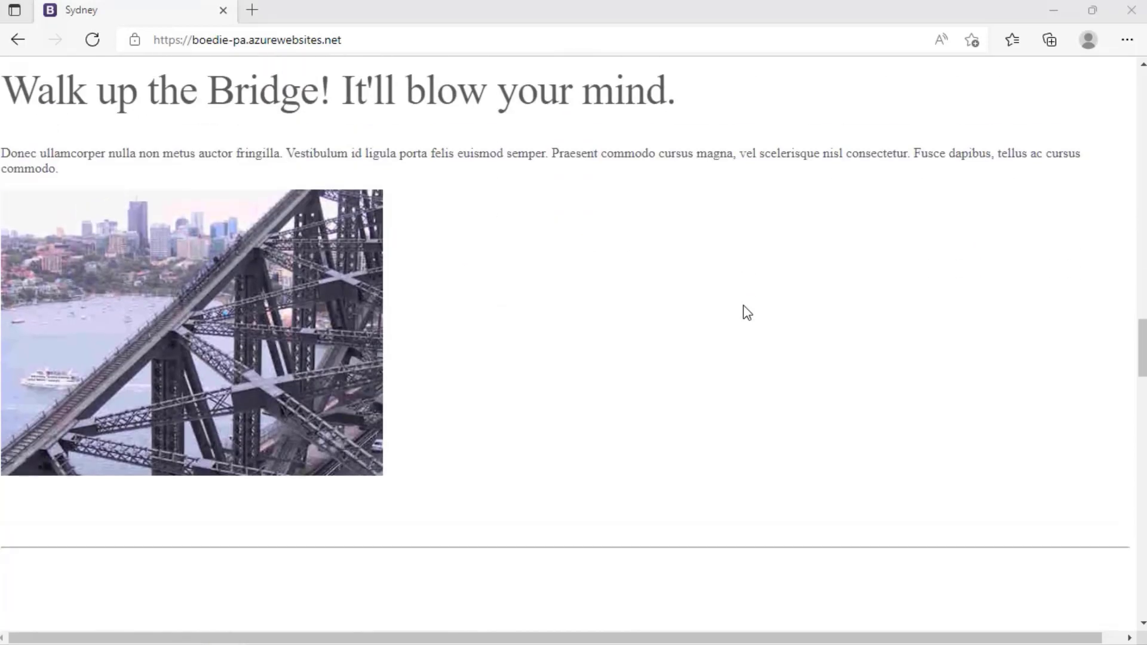
{"action": "scroll", "scroll_direction": "down", "scroll_amount": 3}
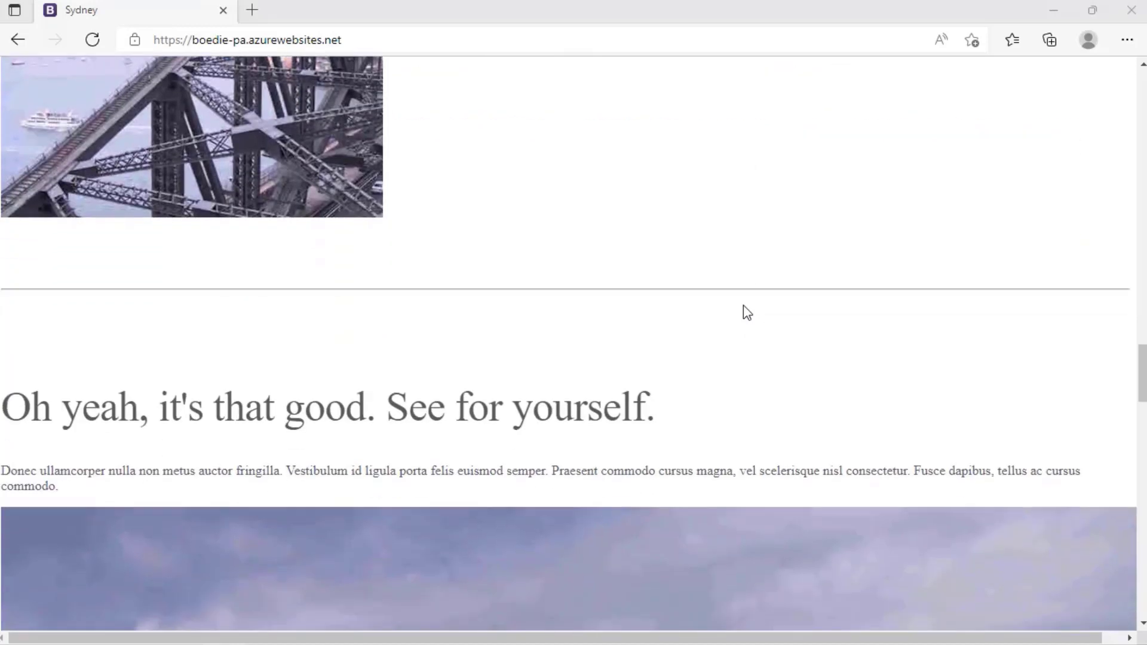
{"action": "scroll", "scroll_direction": "down", "scroll_amount": 3}
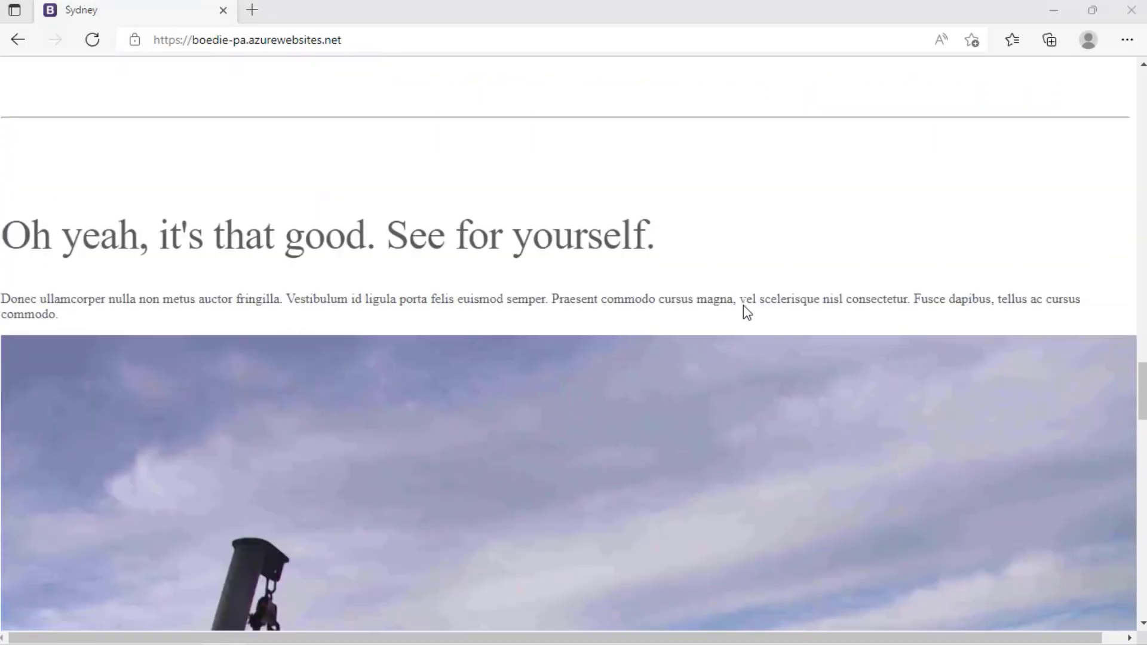
{"action": "scroll", "scroll_direction": "down", "scroll_amount": 3}
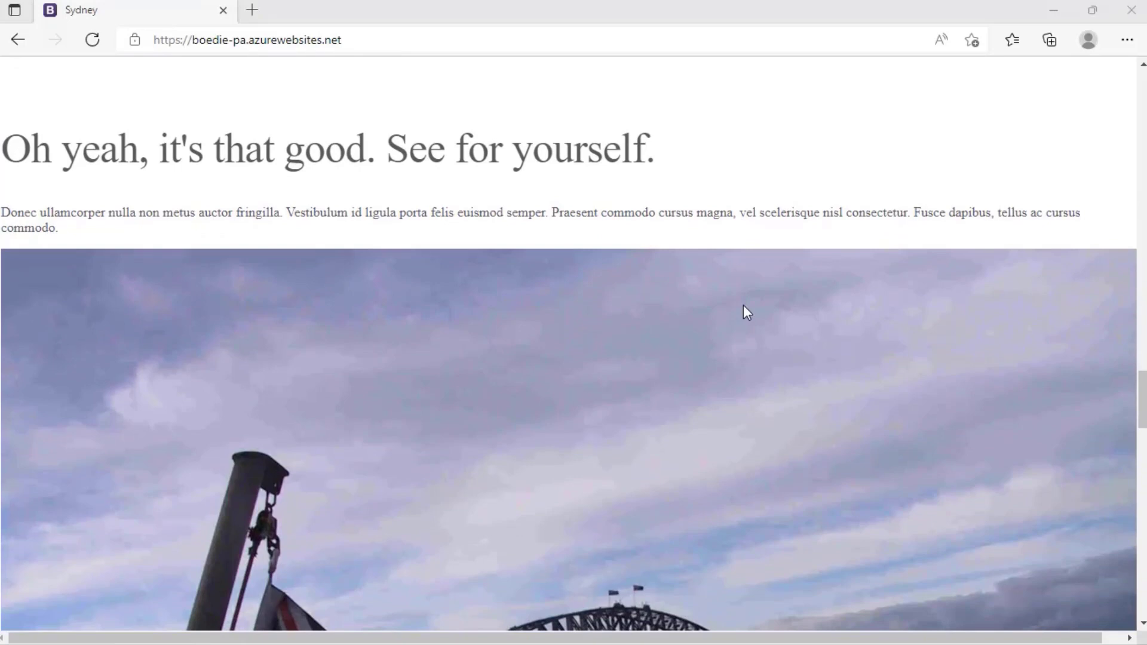
{"action": "scroll", "scroll_direction": "down", "scroll_amount": 3}
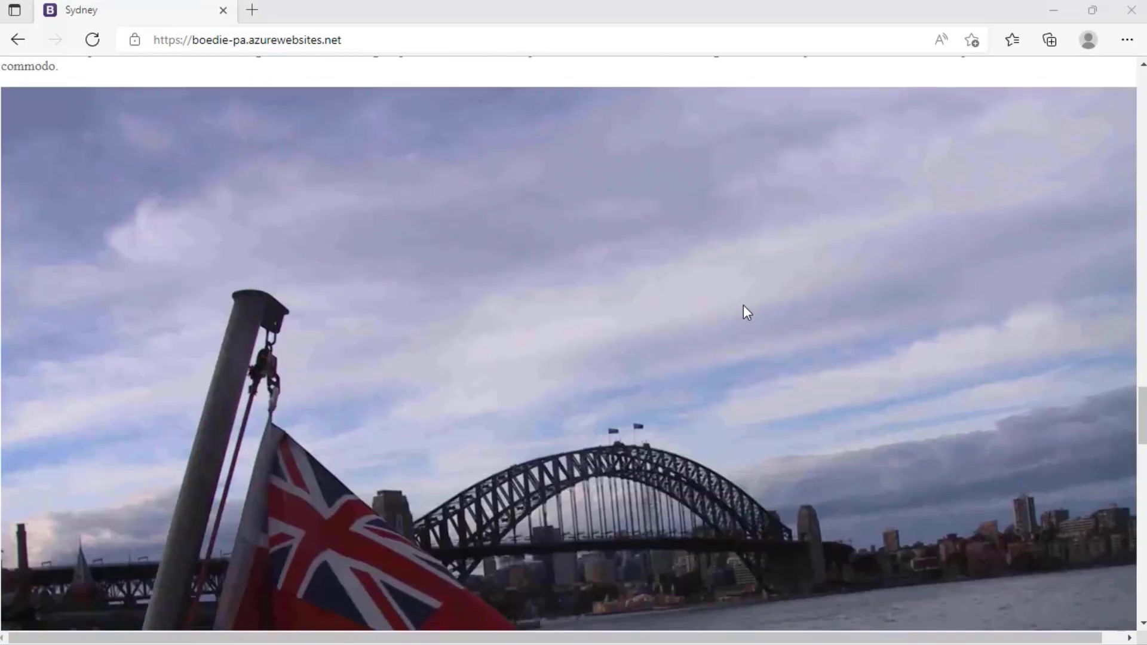
{"action": "scroll", "scroll_direction": "down", "scroll_amount": 3}
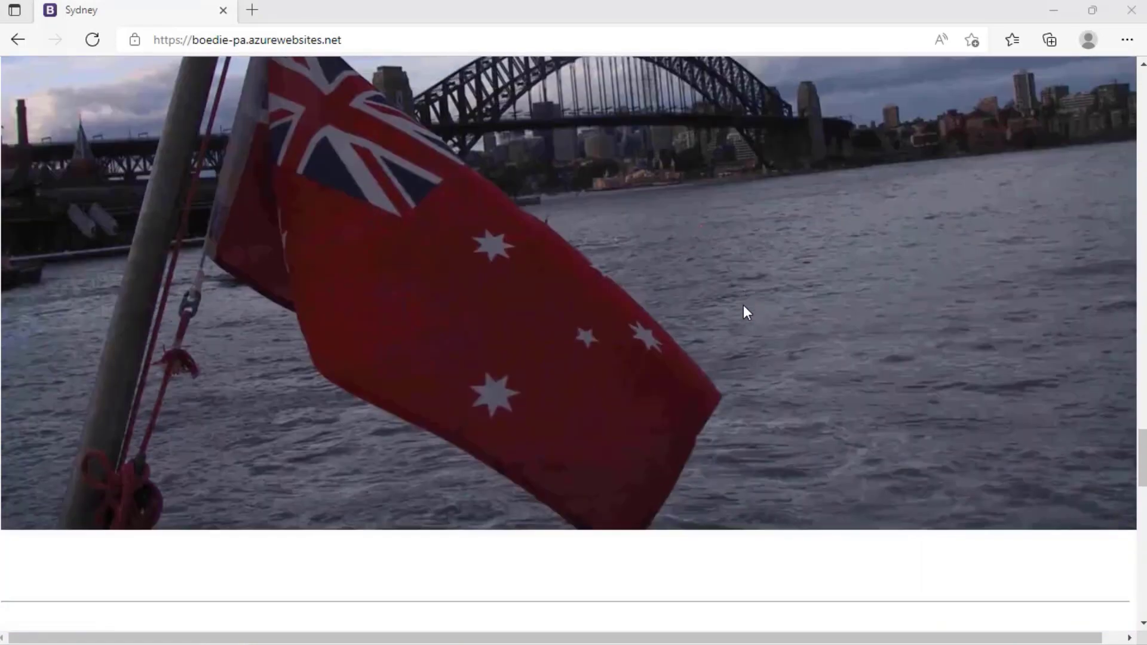
{"action": "scroll", "scroll_direction": "down", "scroll_amount": 3}
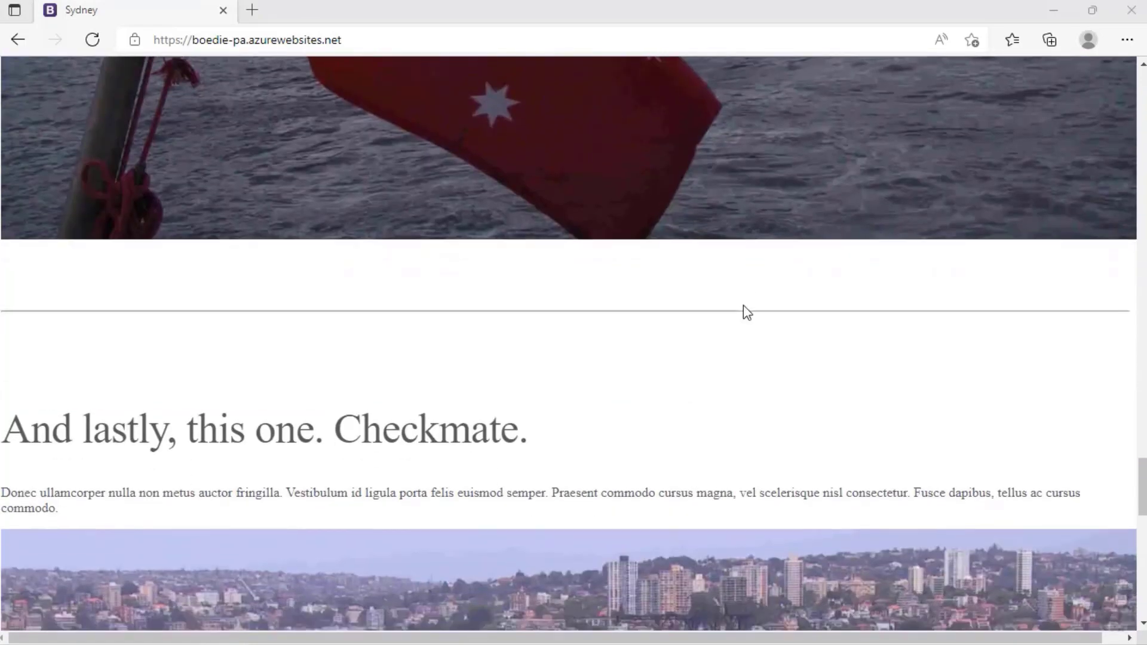
{"action": "scroll", "scroll_direction": "down", "scroll_amount": 3}
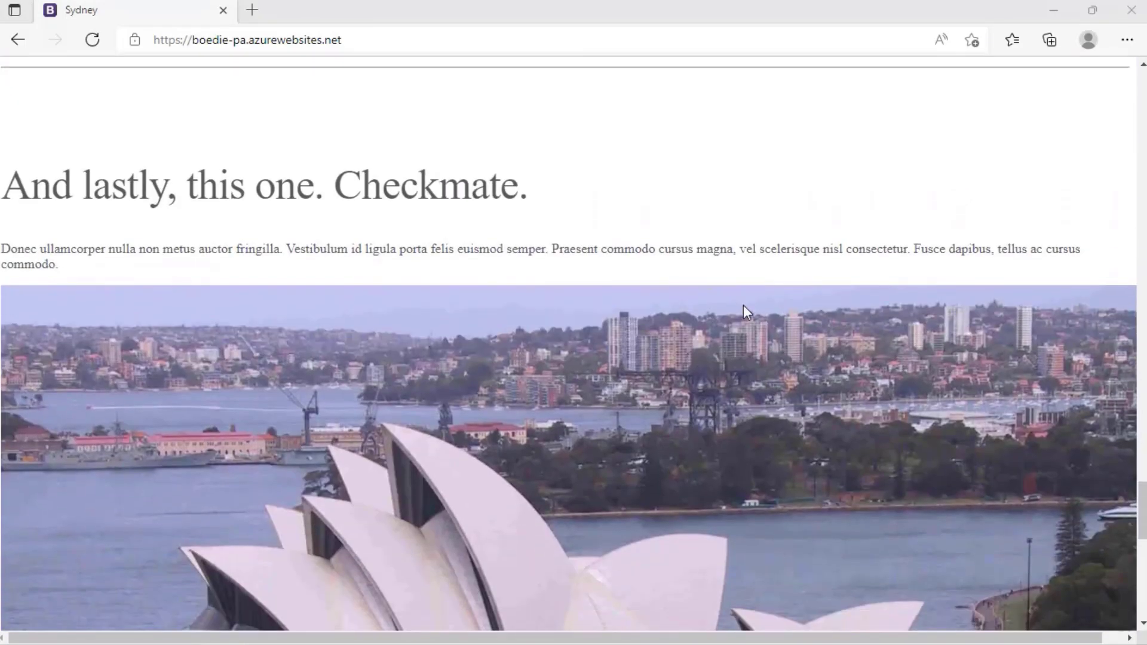
{"action": "scroll", "scroll_direction": "down", "scroll_amount": 3}
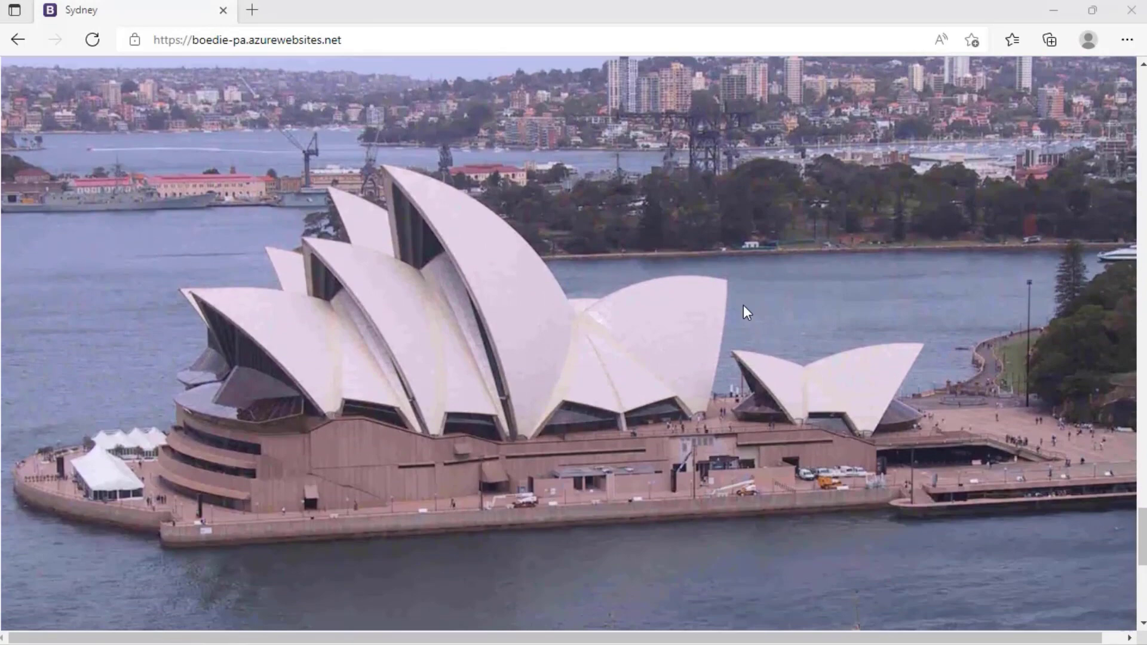
{"action": "scroll", "scroll_direction": "down", "scroll_amount": 3}
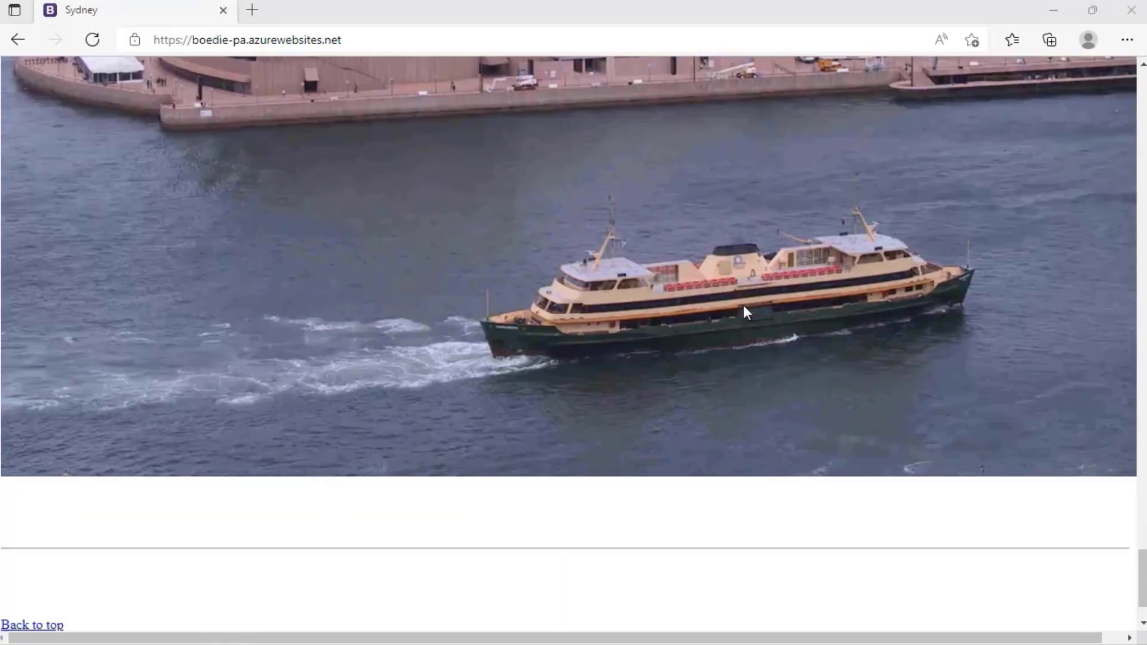
{"action": "scroll", "scroll_direction": "down", "scroll_amount": 3}
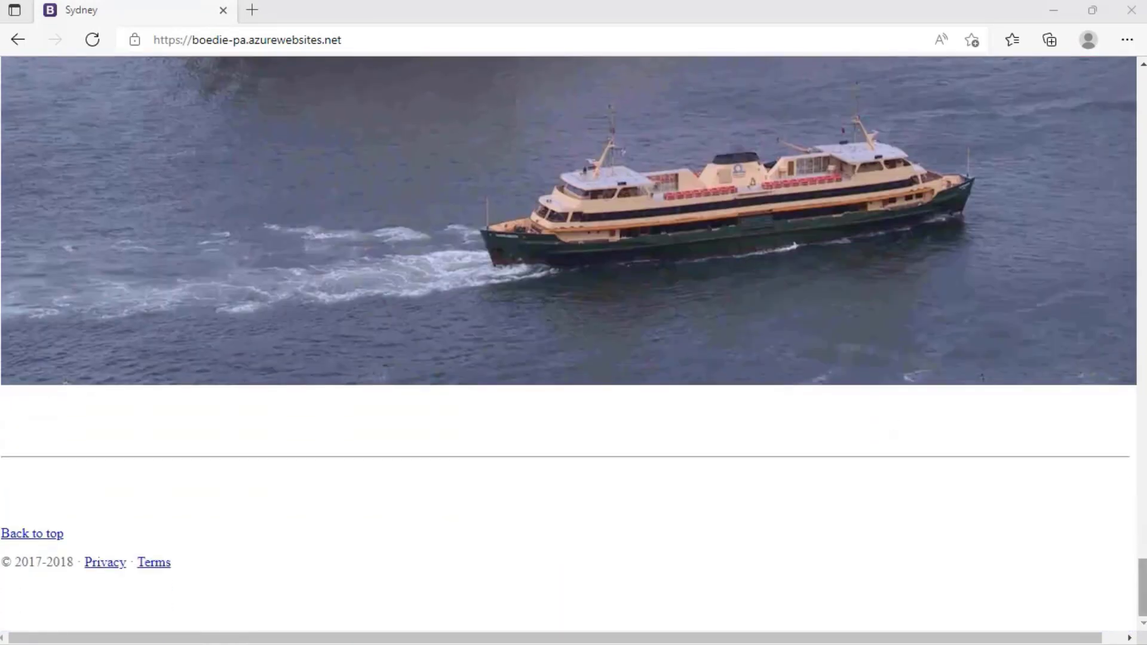
{"action": "scroll", "scroll_direction": "up", "scroll_amount": 3}
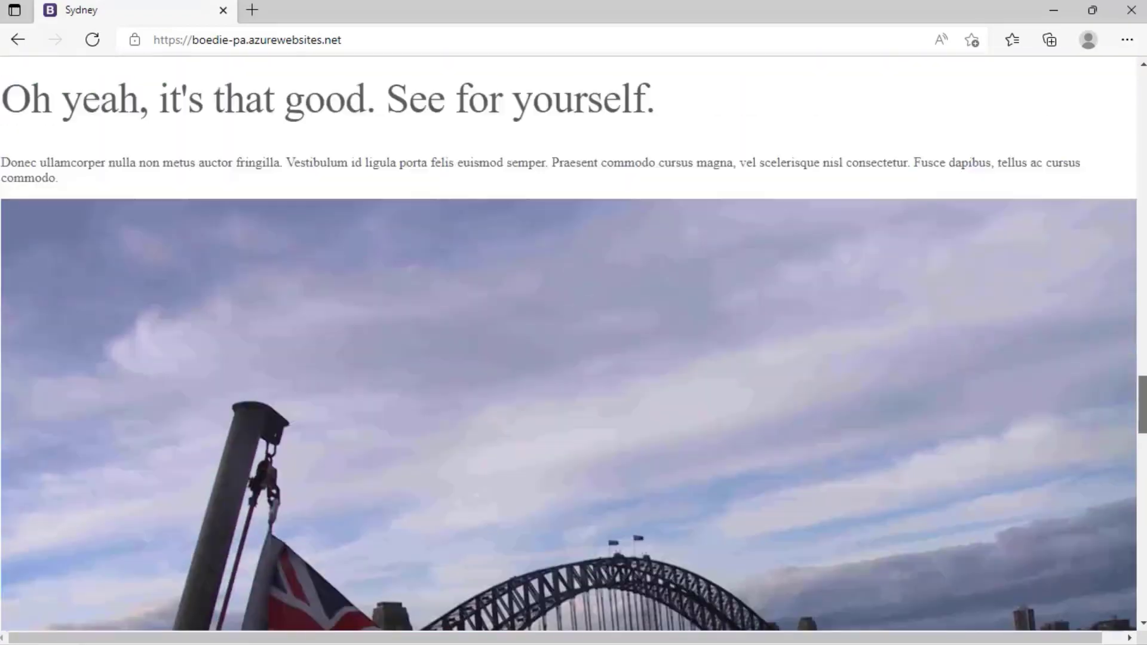
{"action": "scroll", "scroll_direction": "down", "scroll_amount": 3}
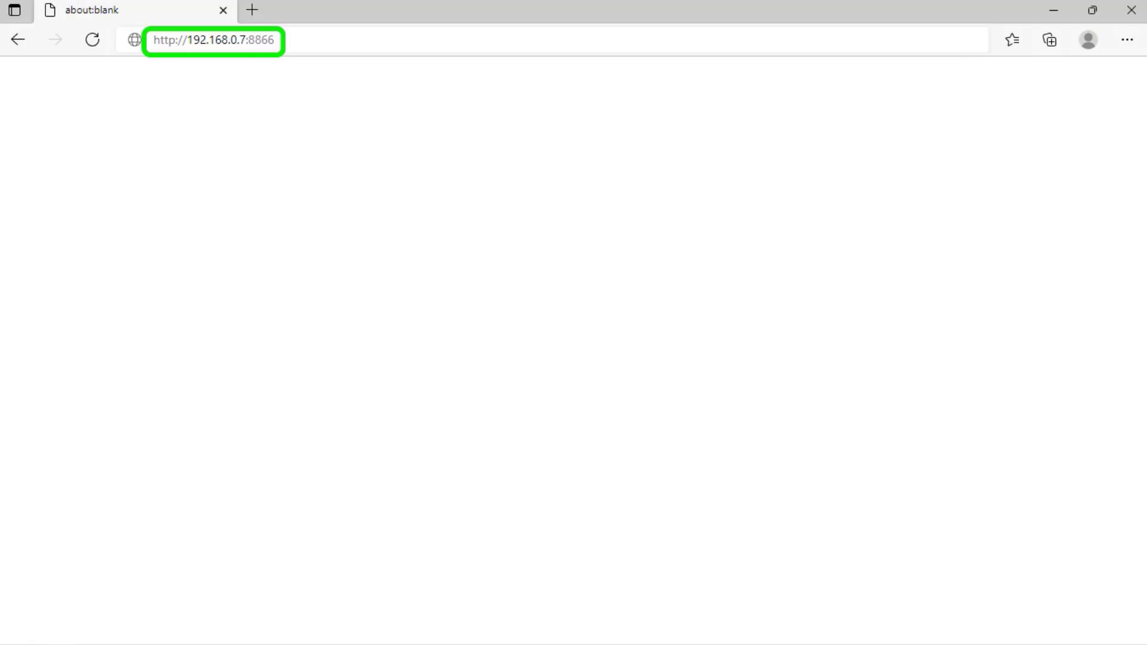
{"action": "key", "text": "Enter"}
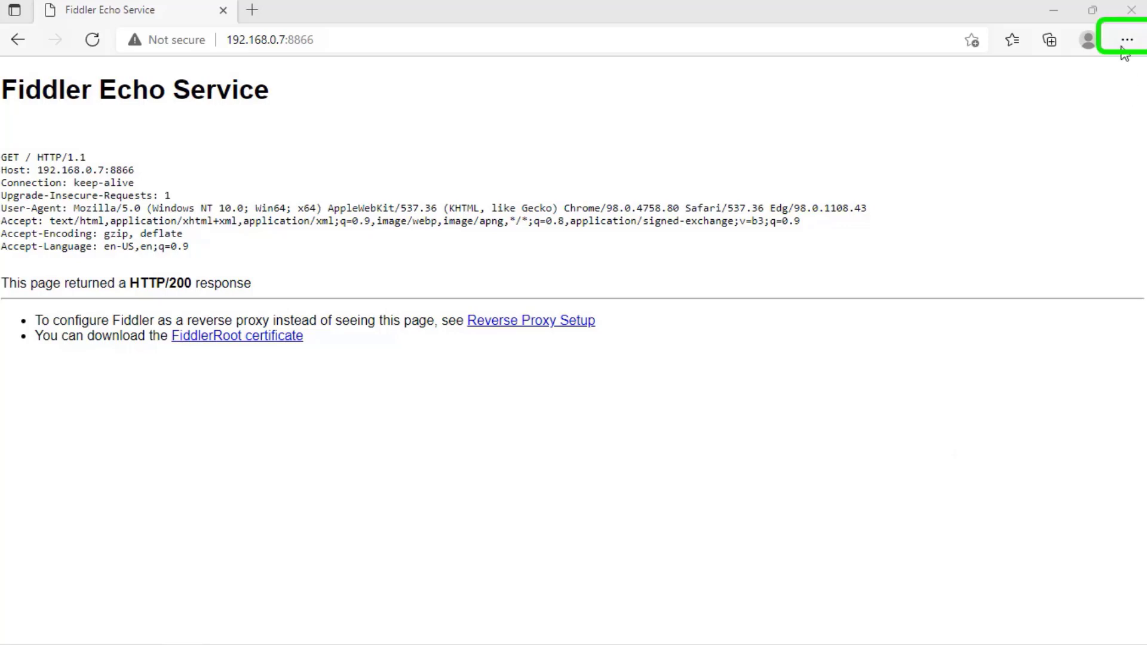
Step: Go through Edge's menu to Settings and its System section to reach the proxy settings
{"action": "left_click", "coordinate": [1128, 38]}
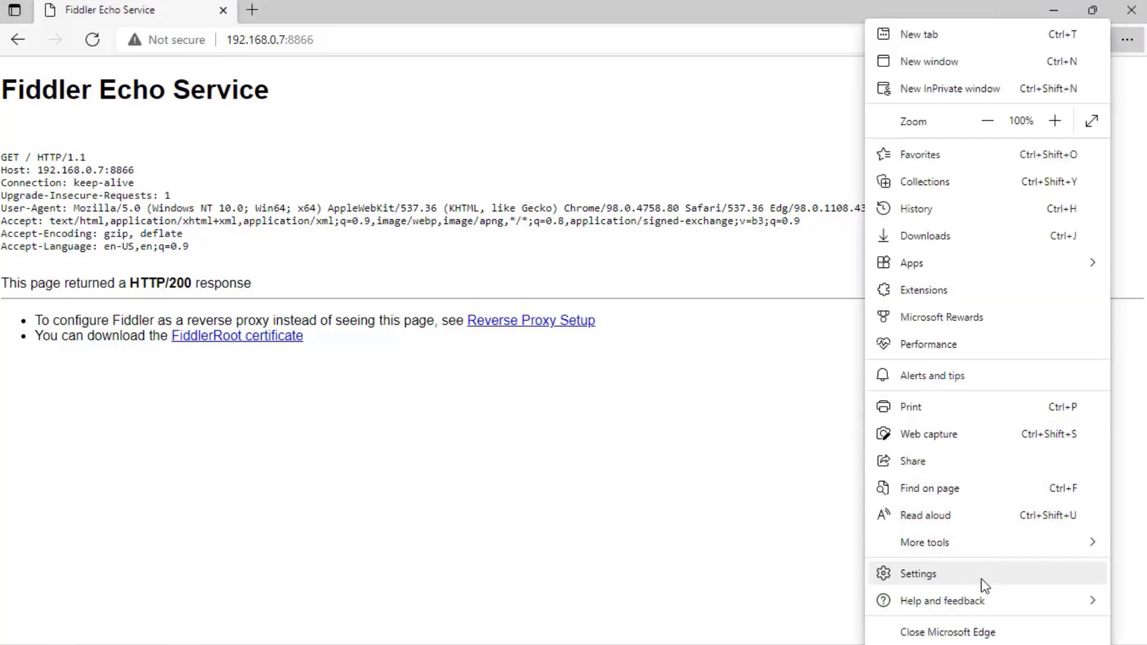
{"action": "left_click", "coordinate": [918, 574]}
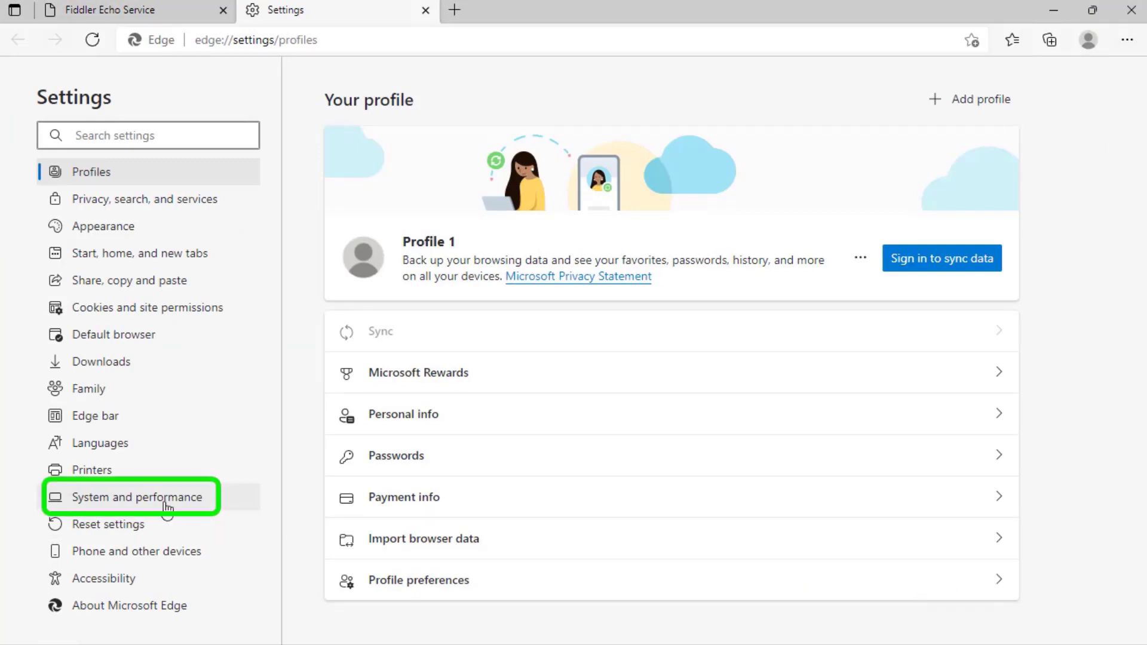
{"action": "left_click", "coordinate": [138, 497]}
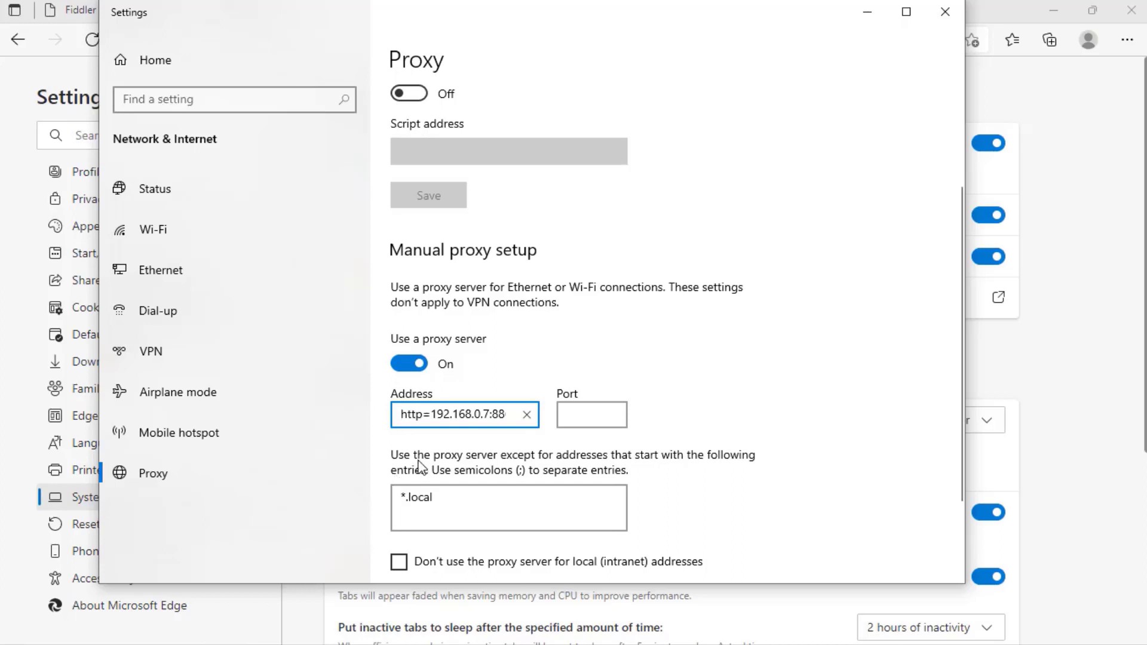
{"action": "mouse_move", "coordinate": [762, 525]}
{"action": "type", "text": "http://boedie-pa.azurewebsites.net"}
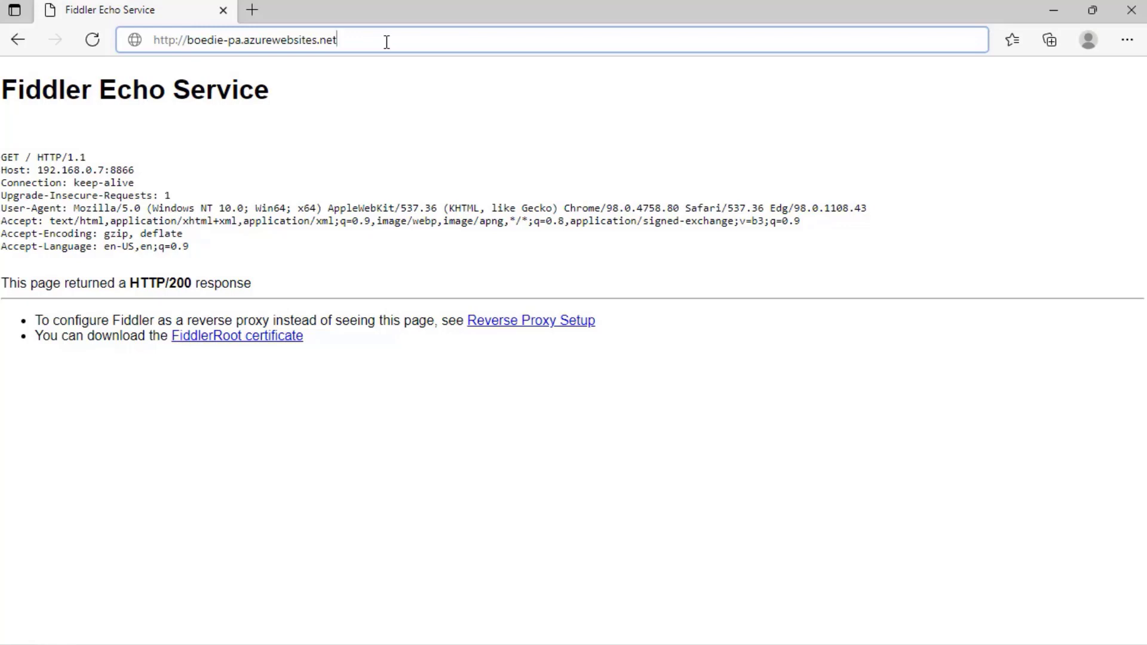
{"action": "key", "text": "Enter"}
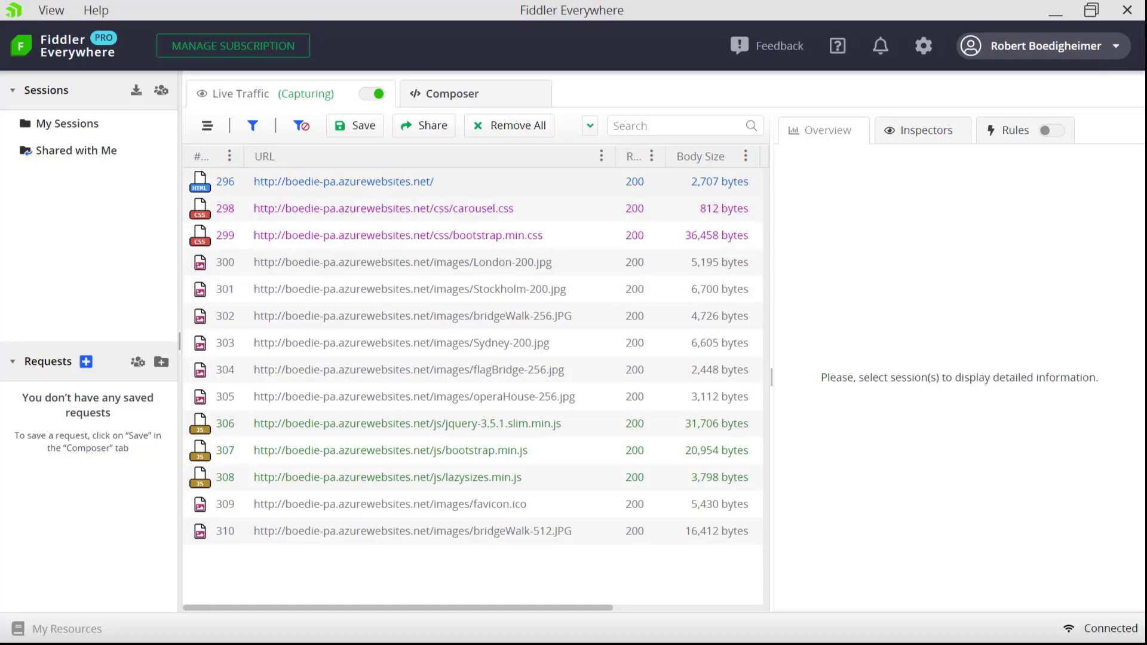
Step: Check the captured boedie-pa sessions in Live Traffic and return to the Echo Service page
{"action": "left_click", "coordinate": [344, 181]}
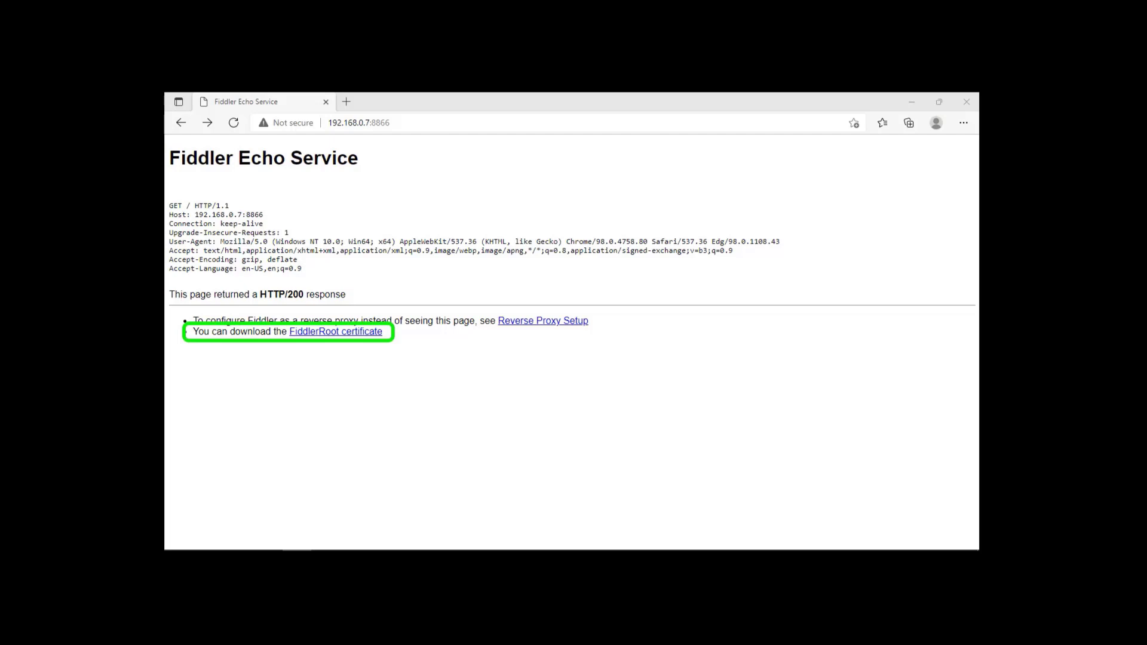
Step: Download FiddlerRoot.cer from the echo page and keep it despite Edge's safety warning
{"action": "left_click", "coordinate": [335, 332]}
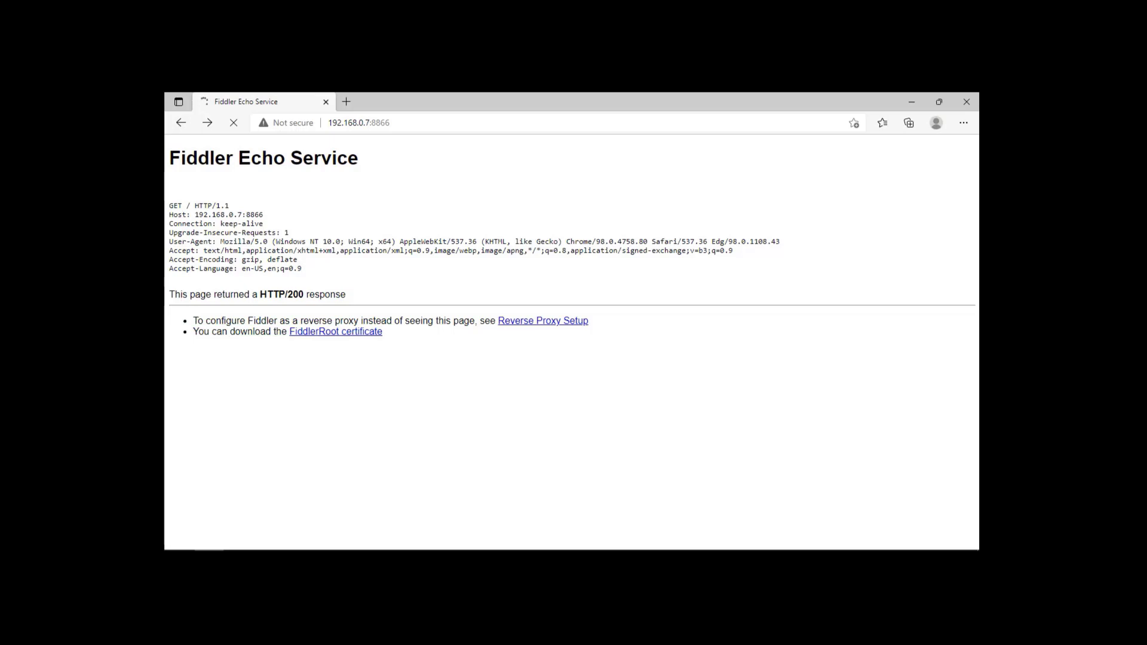
{"action": "left_click", "coordinate": [908, 121]}
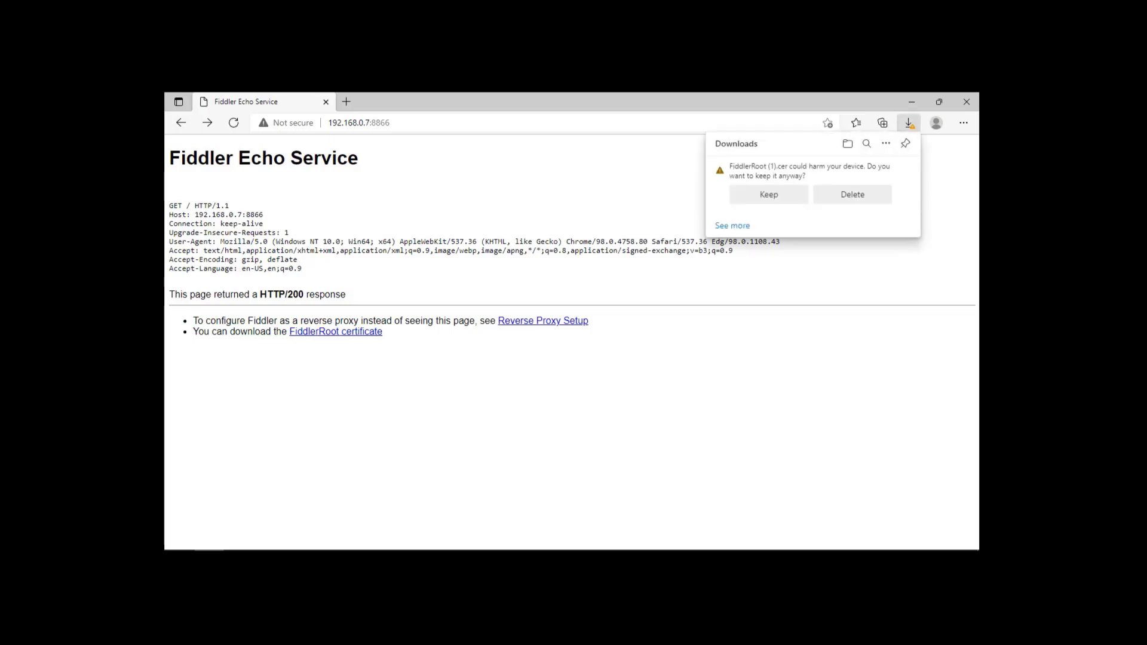
{"action": "left_click", "coordinate": [768, 194]}
{"action": "type", "text": "mmc"}
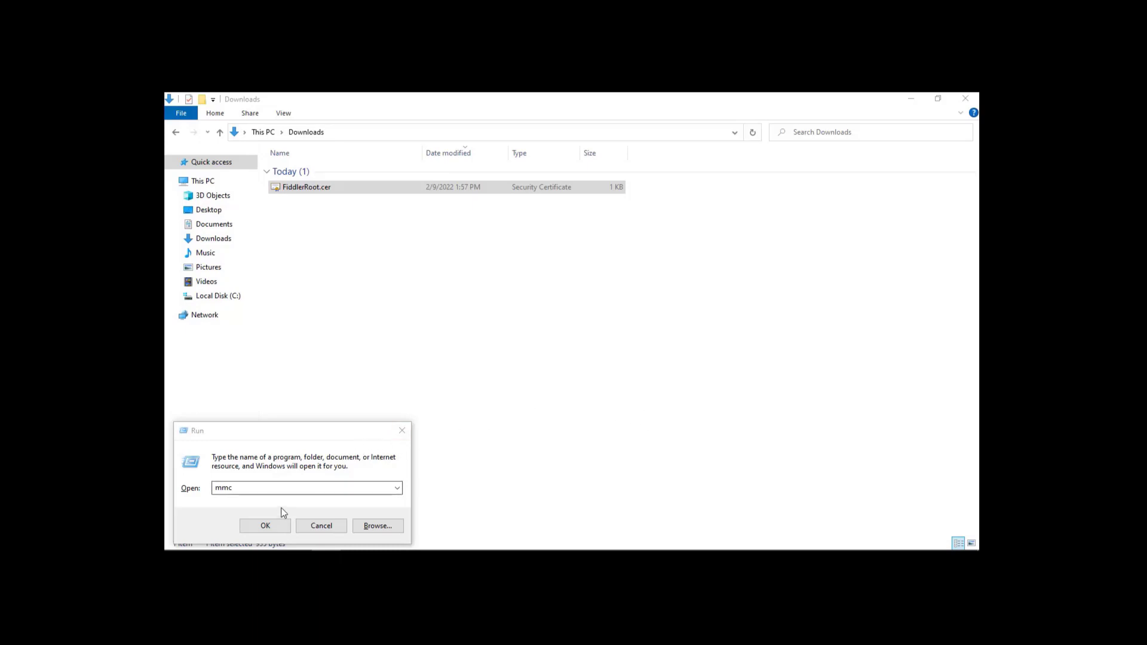
Step: Run mmc and add the Certificates snap-in for the local computer account via Add/Remove Snap-in
{"action": "left_click", "coordinate": [265, 526]}
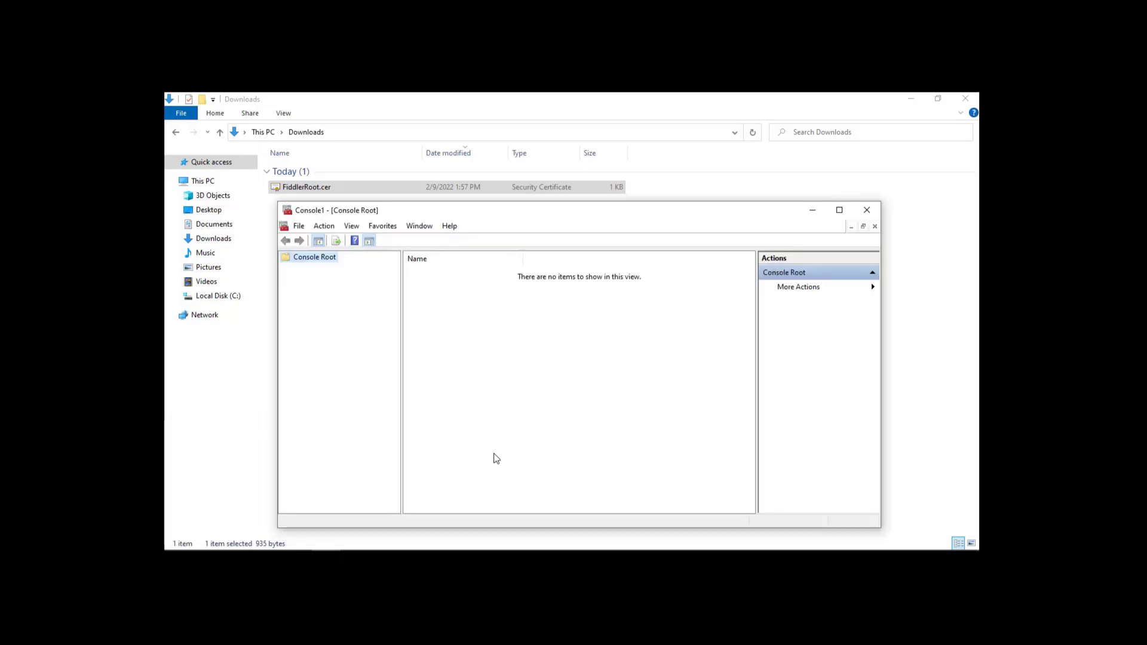
{"action": "left_click", "coordinate": [299, 226]}
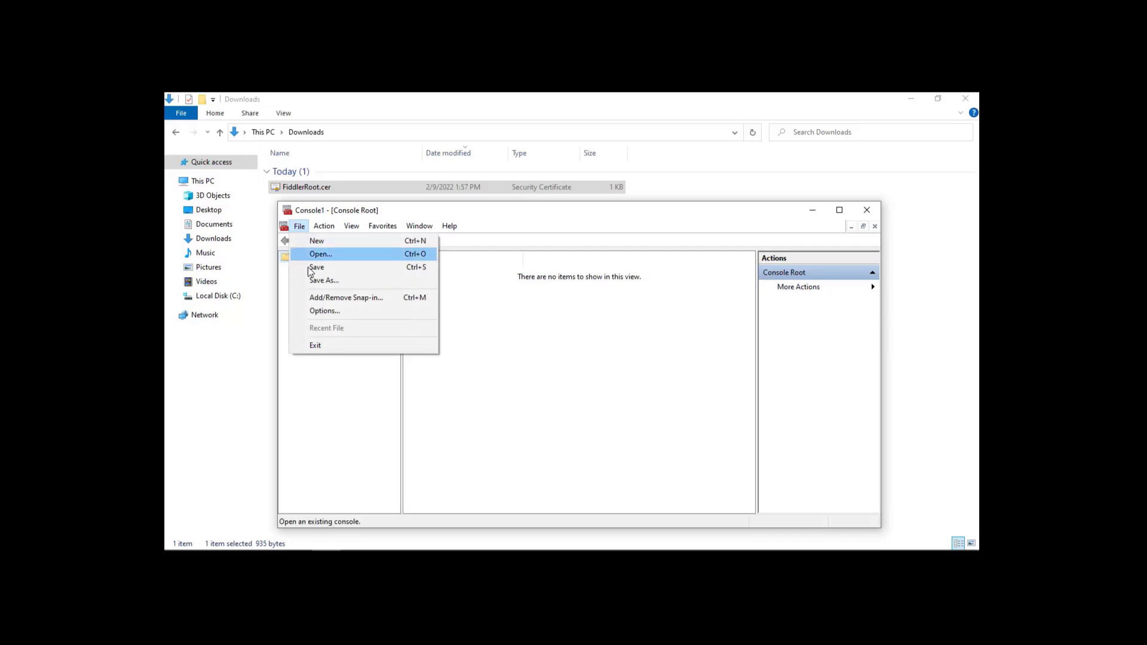
{"action": "left_click", "coordinate": [345, 298]}
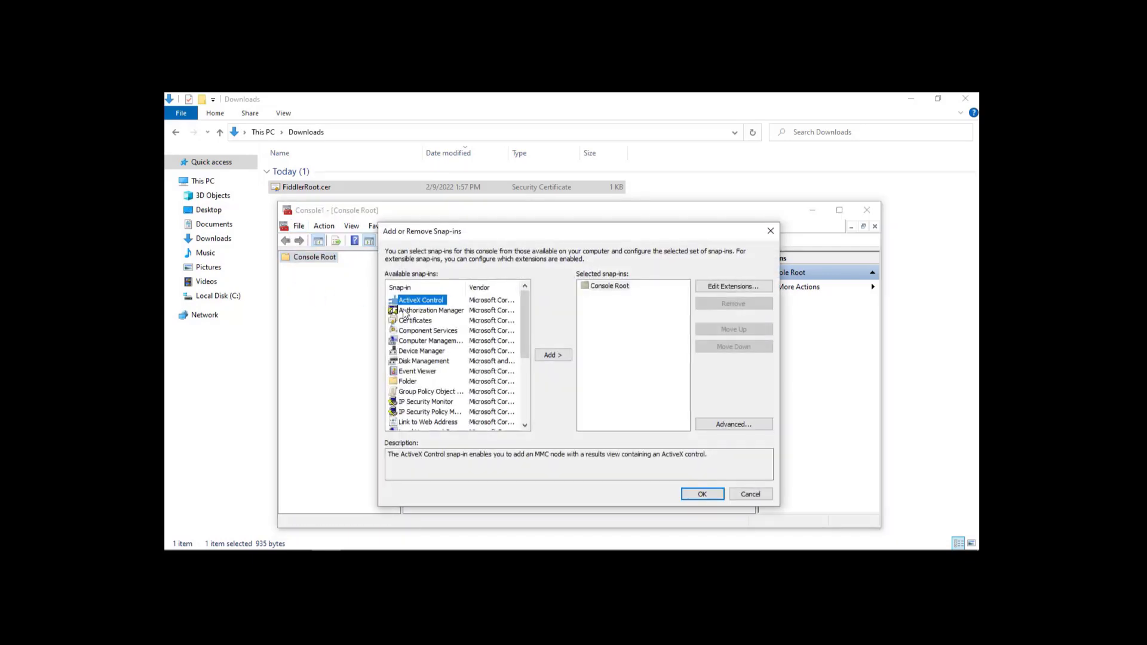
{"action": "left_click", "coordinate": [416, 320]}
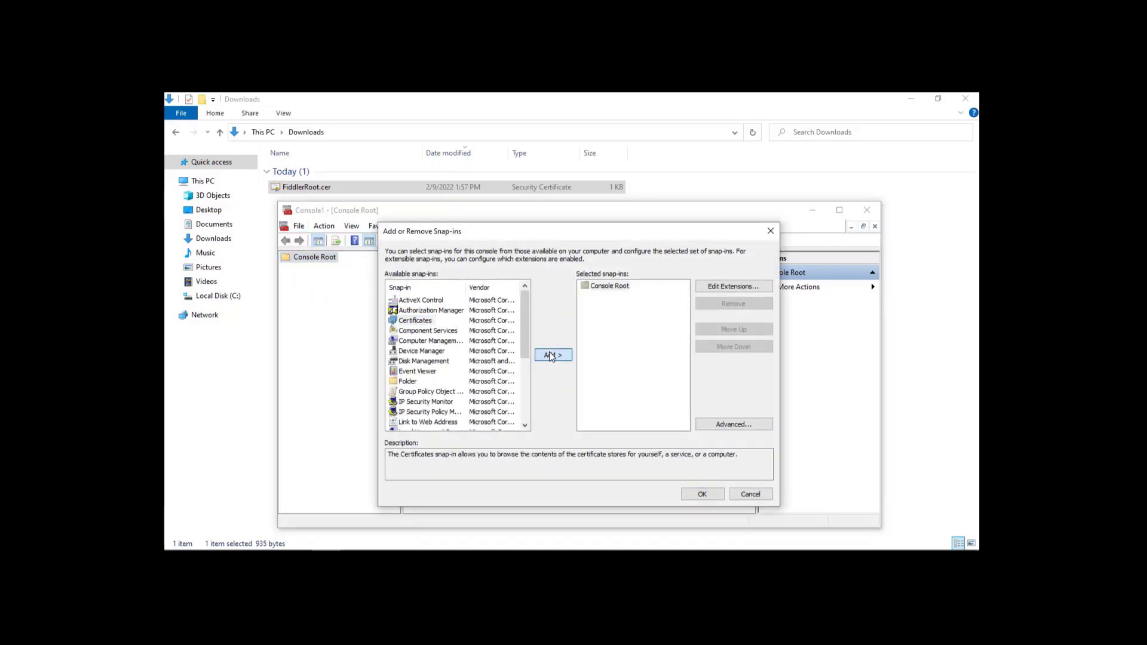
{"action": "left_click", "coordinate": [552, 355]}
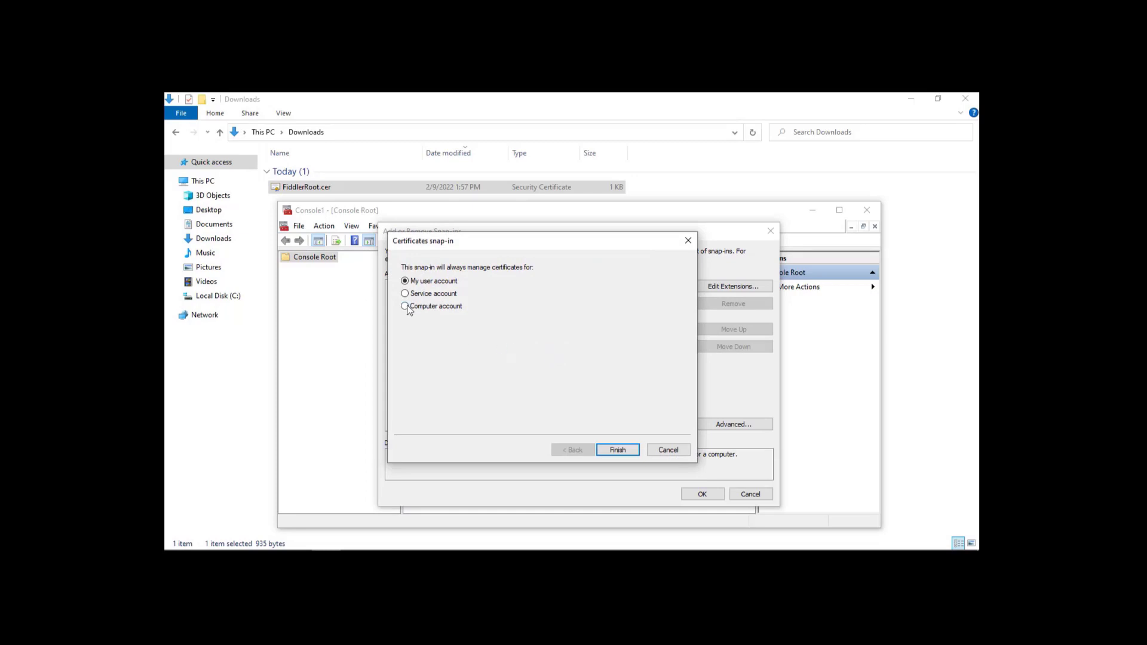
{"action": "left_click", "coordinate": [404, 306]}
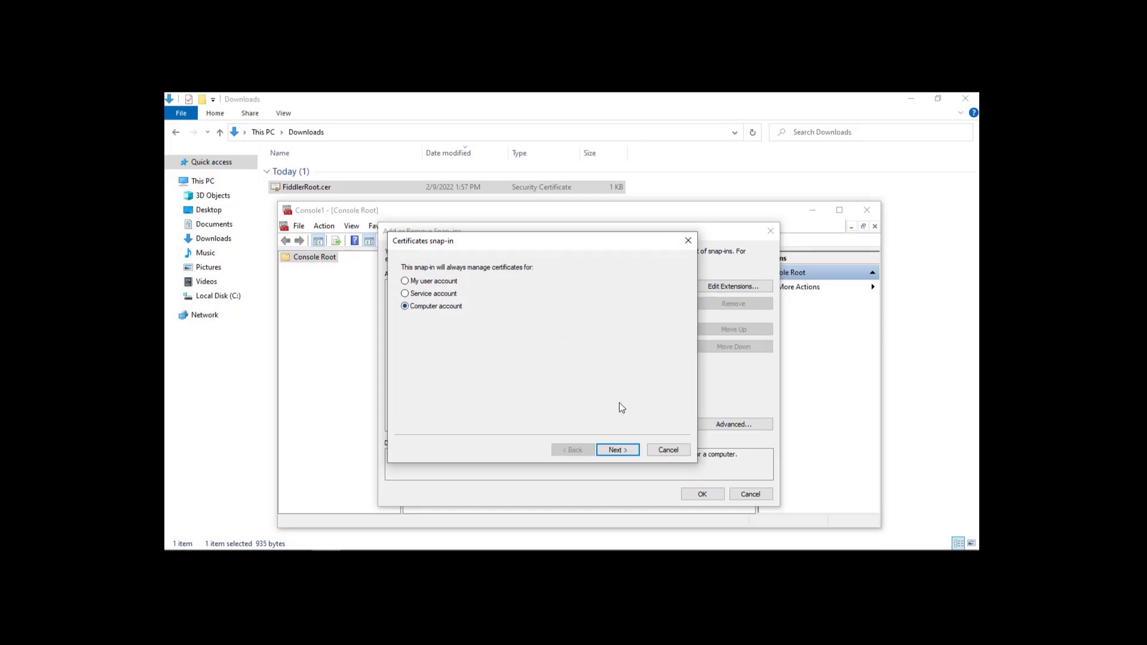
{"action": "left_click", "coordinate": [616, 449]}
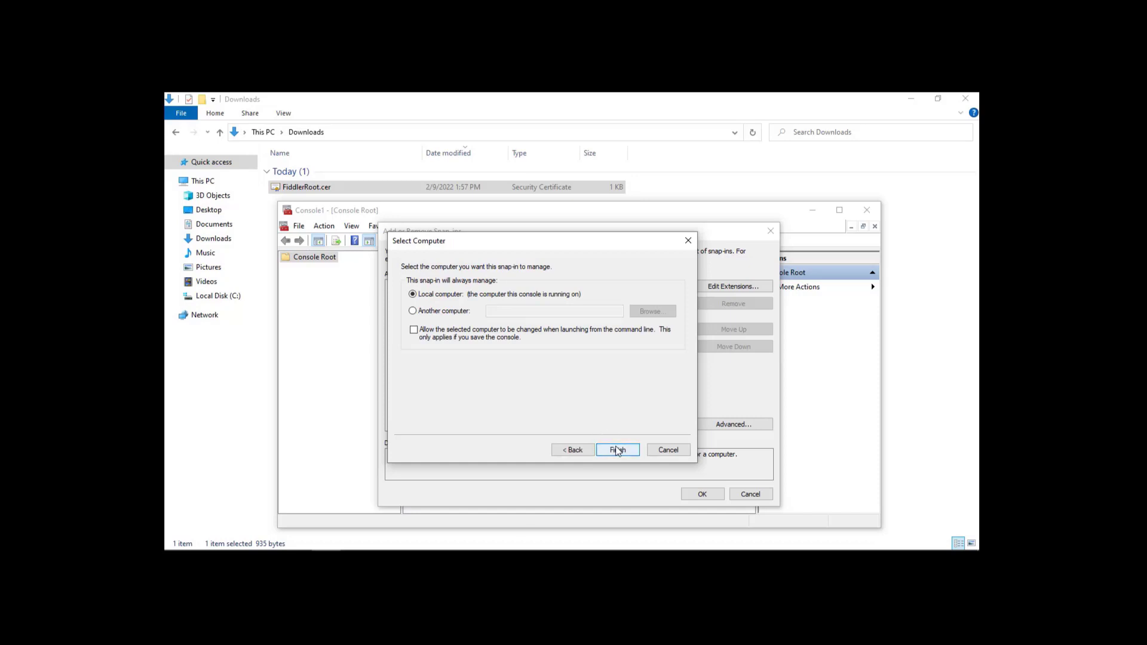
{"action": "left_click", "coordinate": [616, 450]}
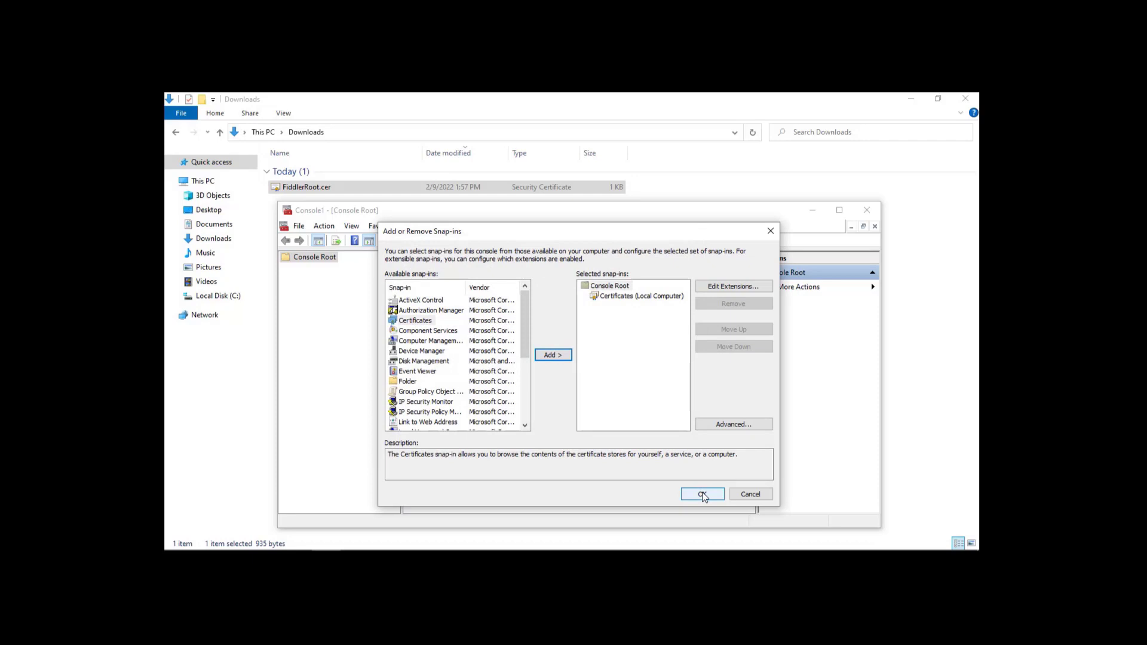
{"action": "left_click", "coordinate": [703, 495]}
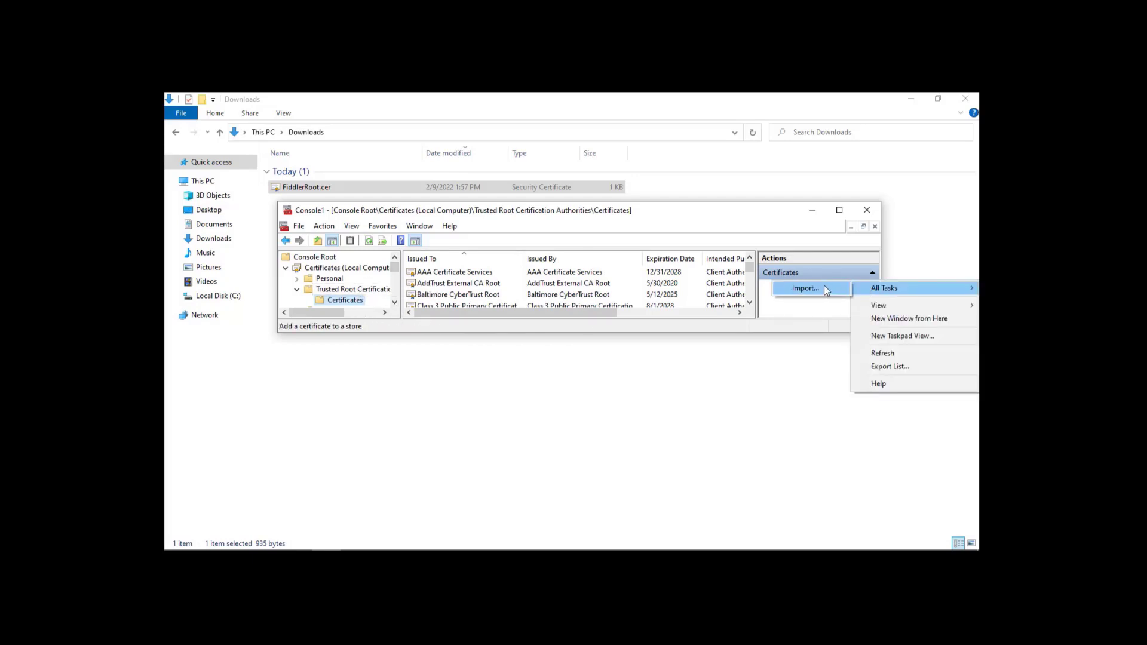
Step: Import FiddlerRoot.cer through the wizard into Trusted Root Certification Authorities and finish
{"action": "left_click", "coordinate": [805, 288]}
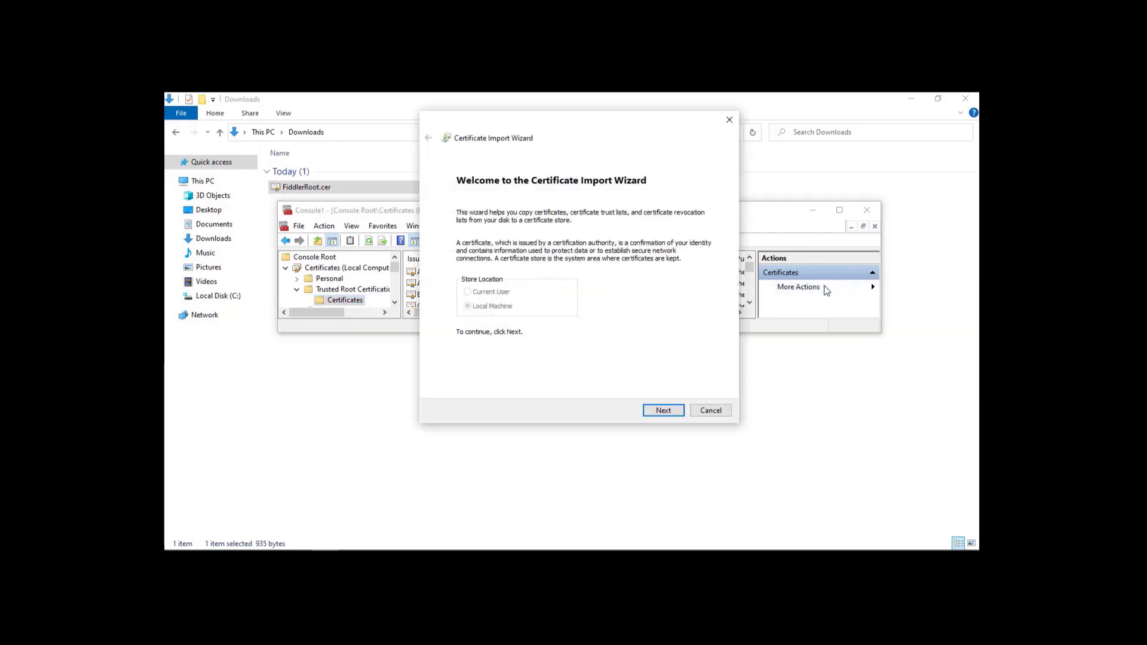
{"action": "left_click", "coordinate": [663, 411]}
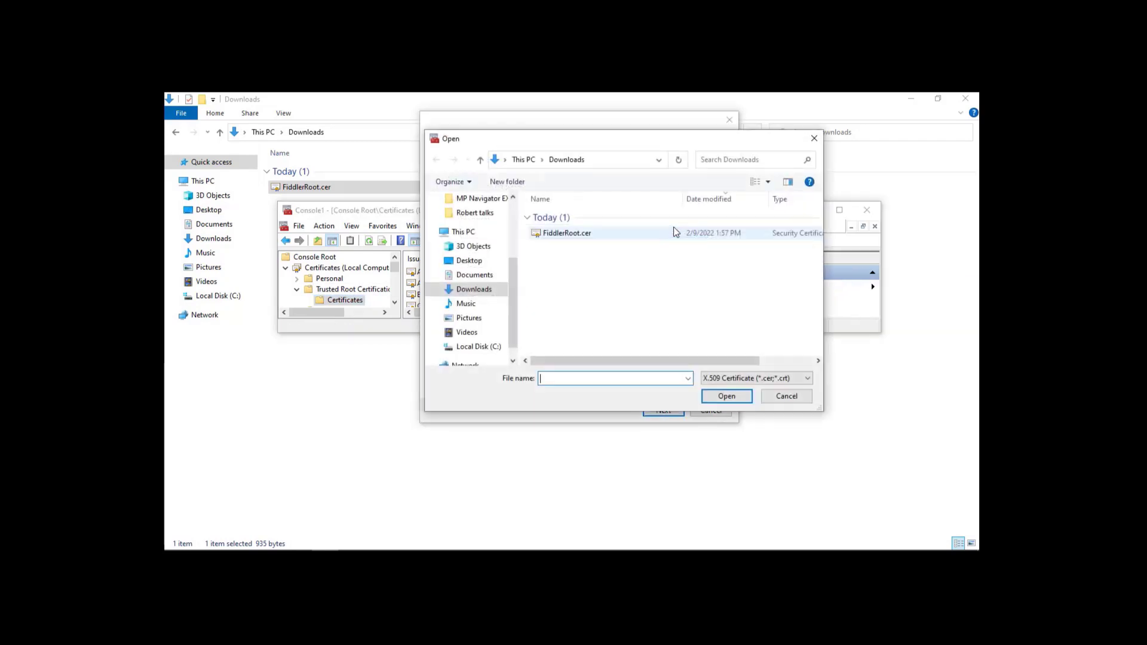
{"action": "left_click", "coordinate": [727, 395]}
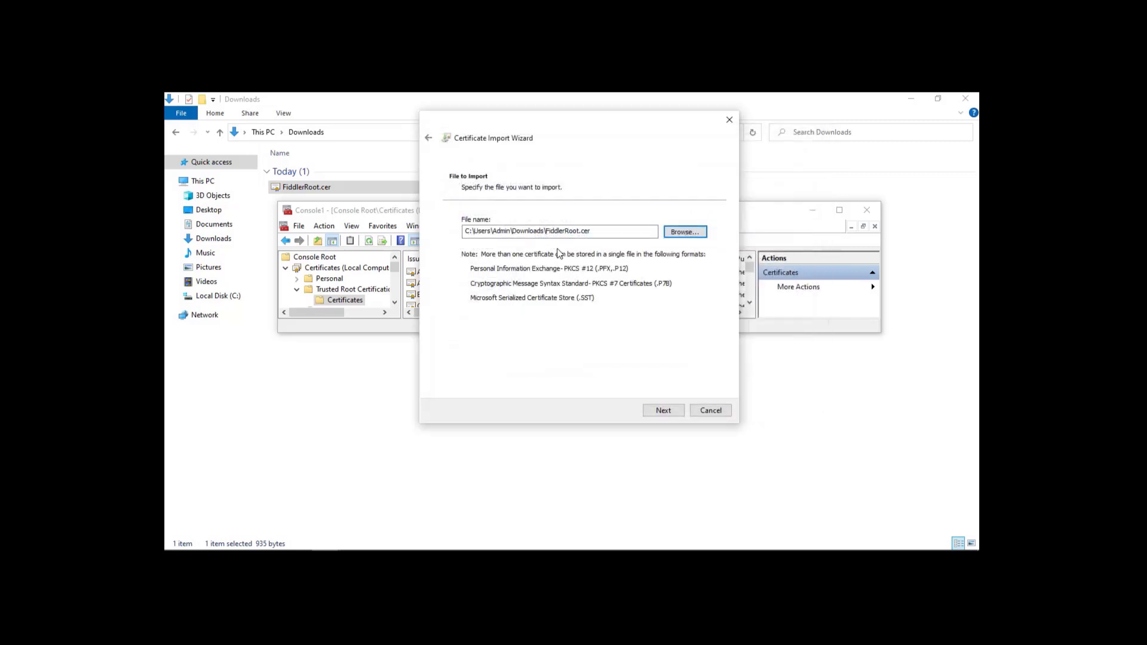
{"action": "left_click", "coordinate": [663, 411]}
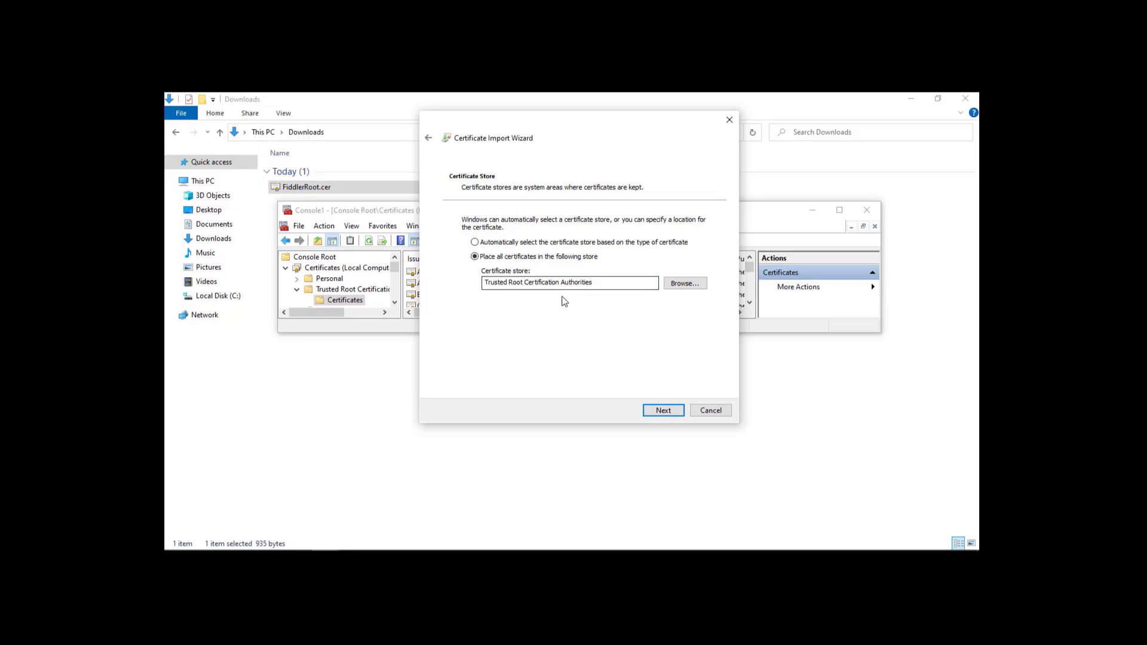
{"action": "left_click", "coordinate": [663, 410]}
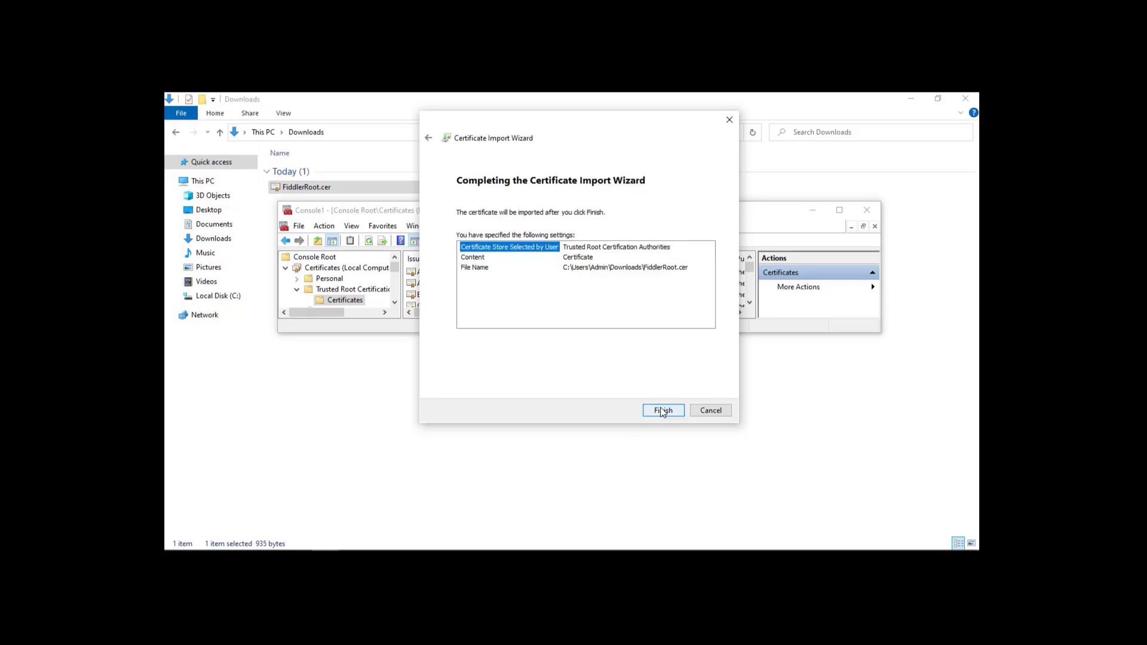
{"action": "left_click", "coordinate": [663, 411]}
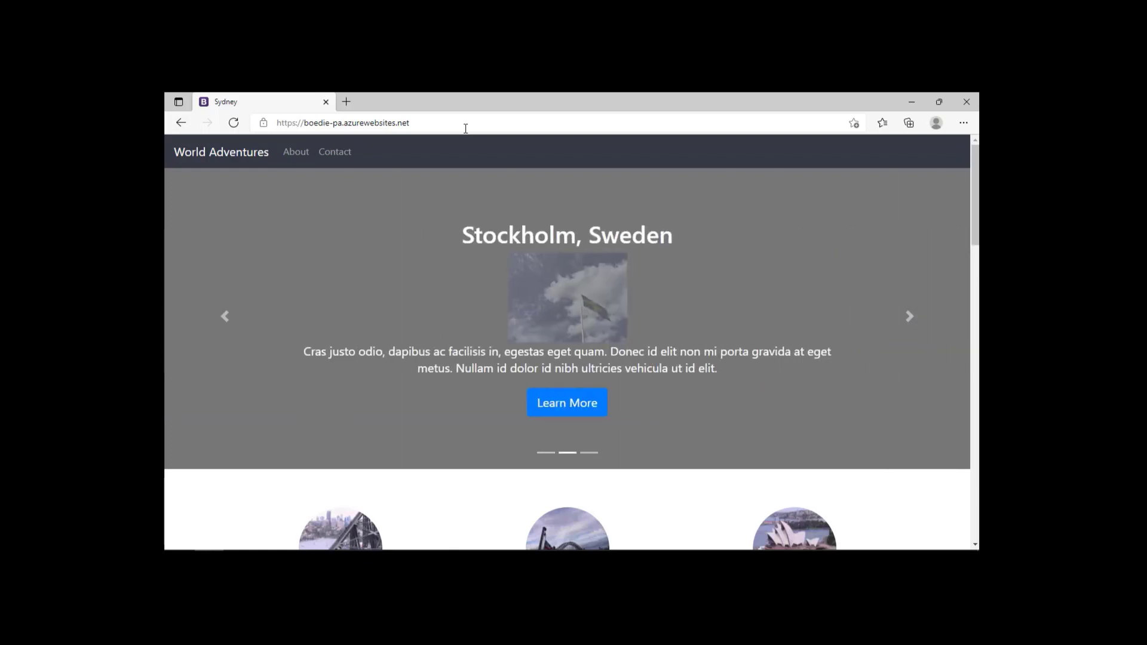
{"action": "left_click", "coordinate": [908, 316]}
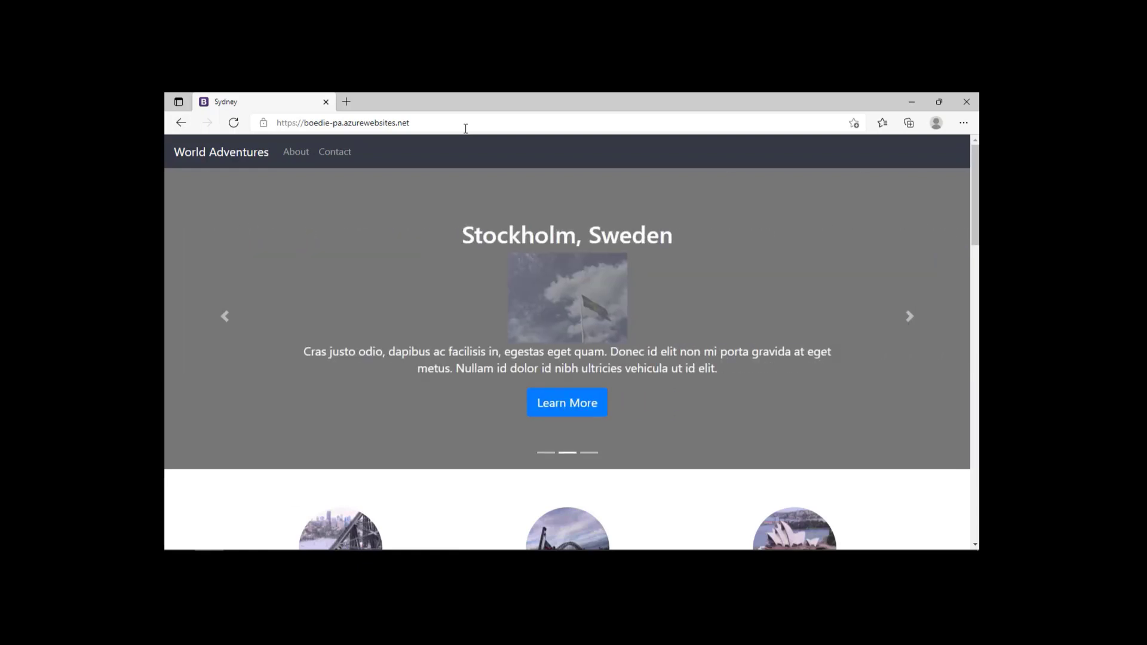
{"action": "left_click", "coordinate": [909, 315]}
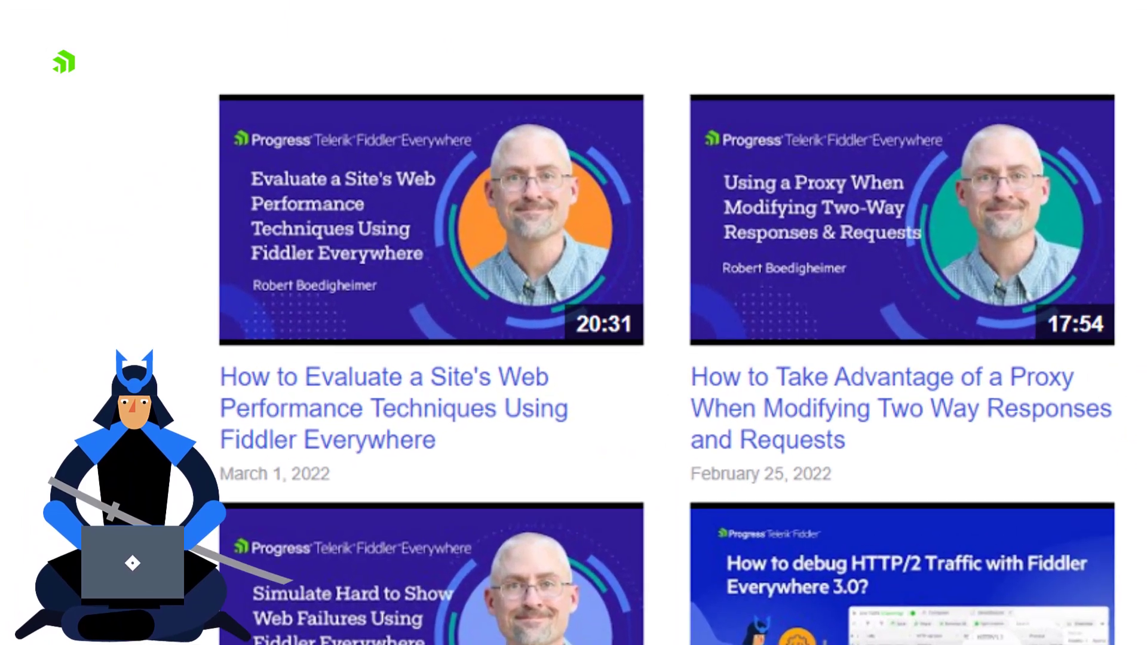
{"action": "scroll", "scroll_direction": "down", "scroll_amount": 3}
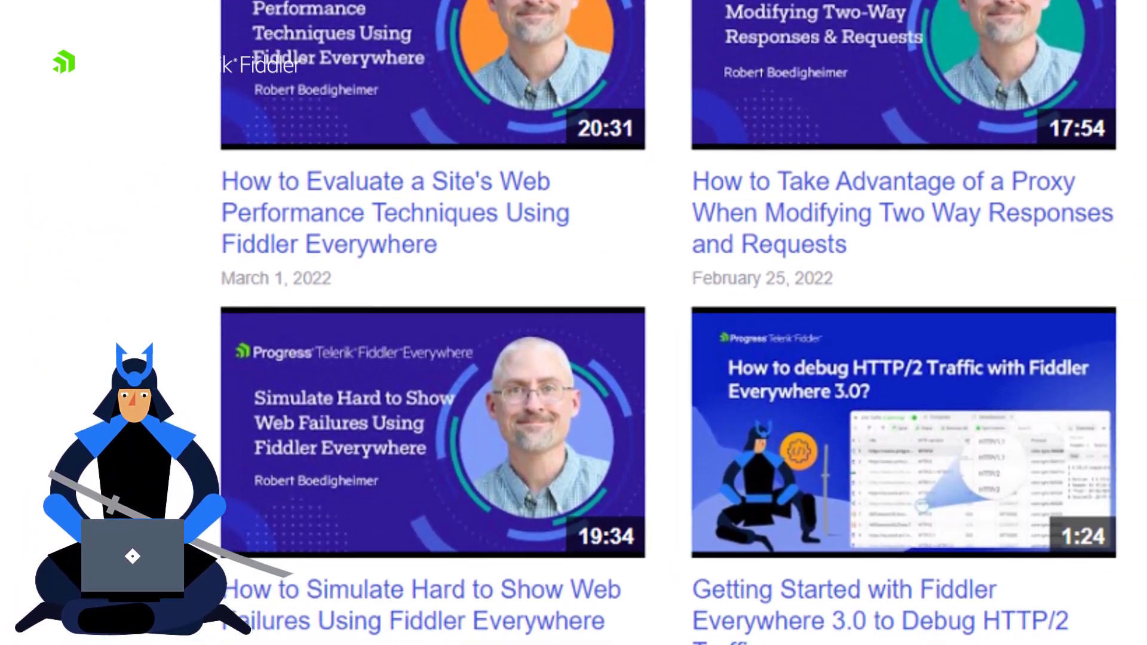